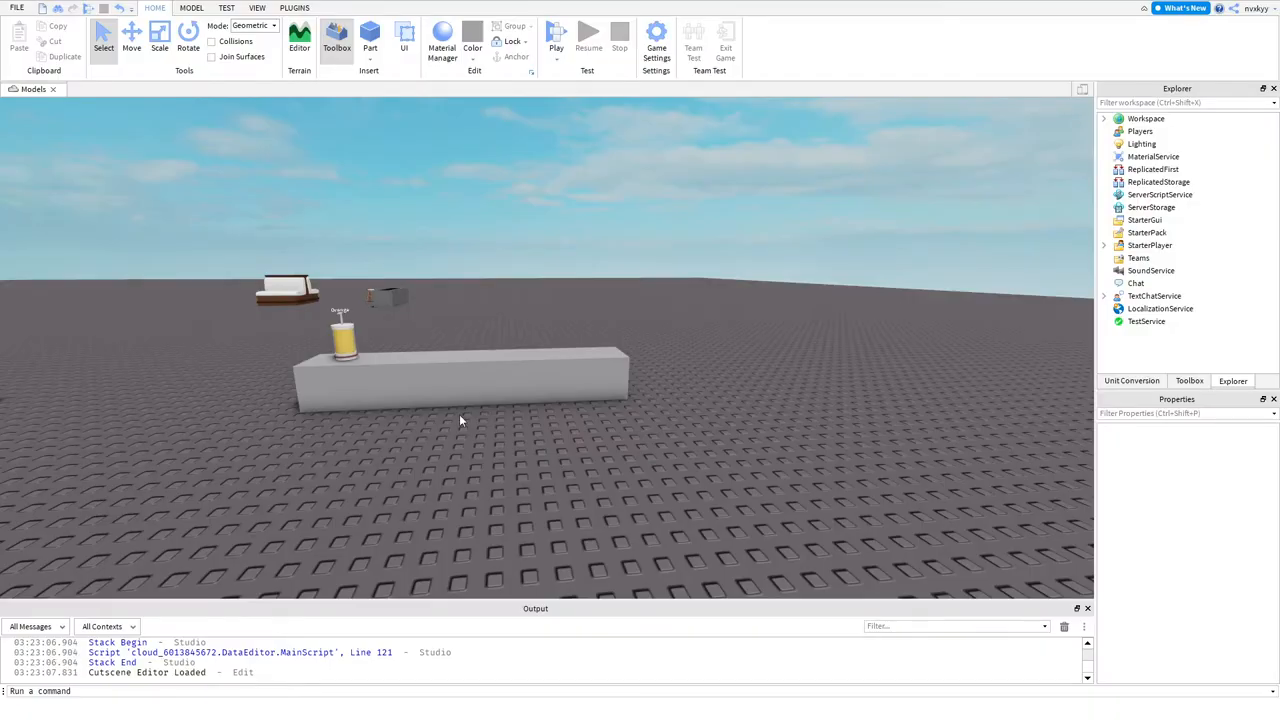
# Step: Insert a new Script under ServerScriptService and begin renaming it
pyautogui.click(1160, 194)
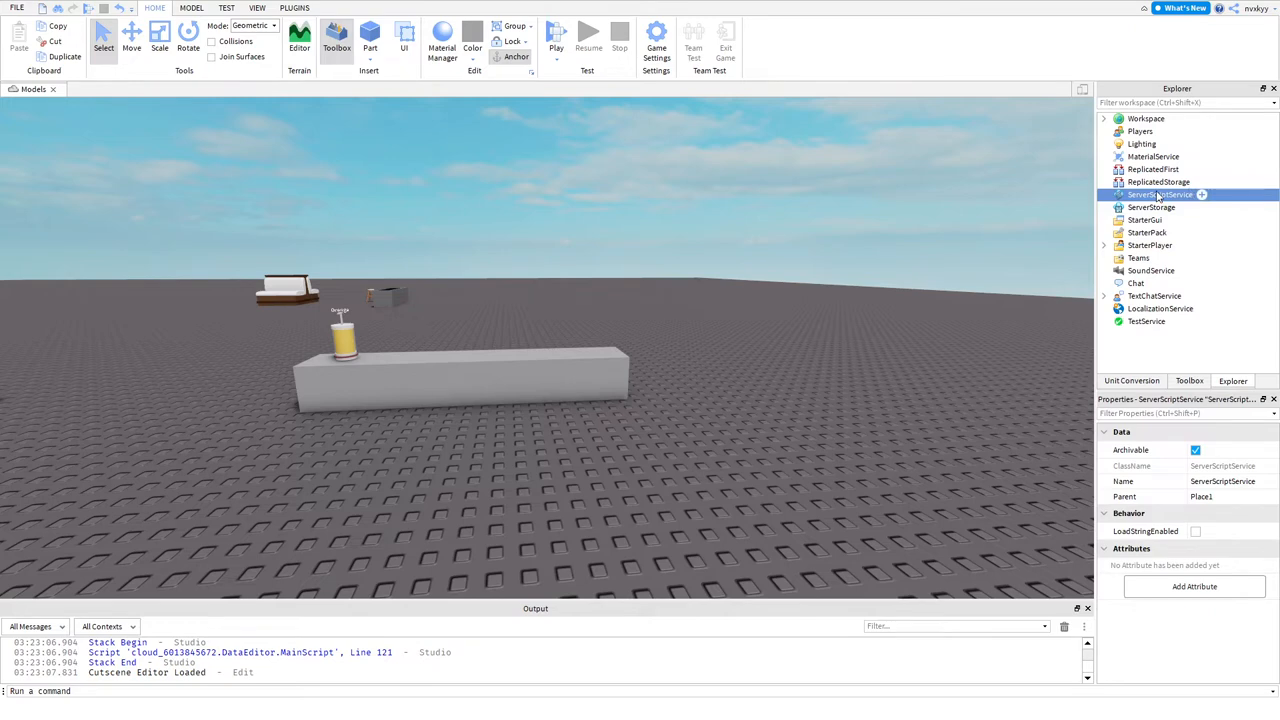
pyautogui.click(1200, 196)
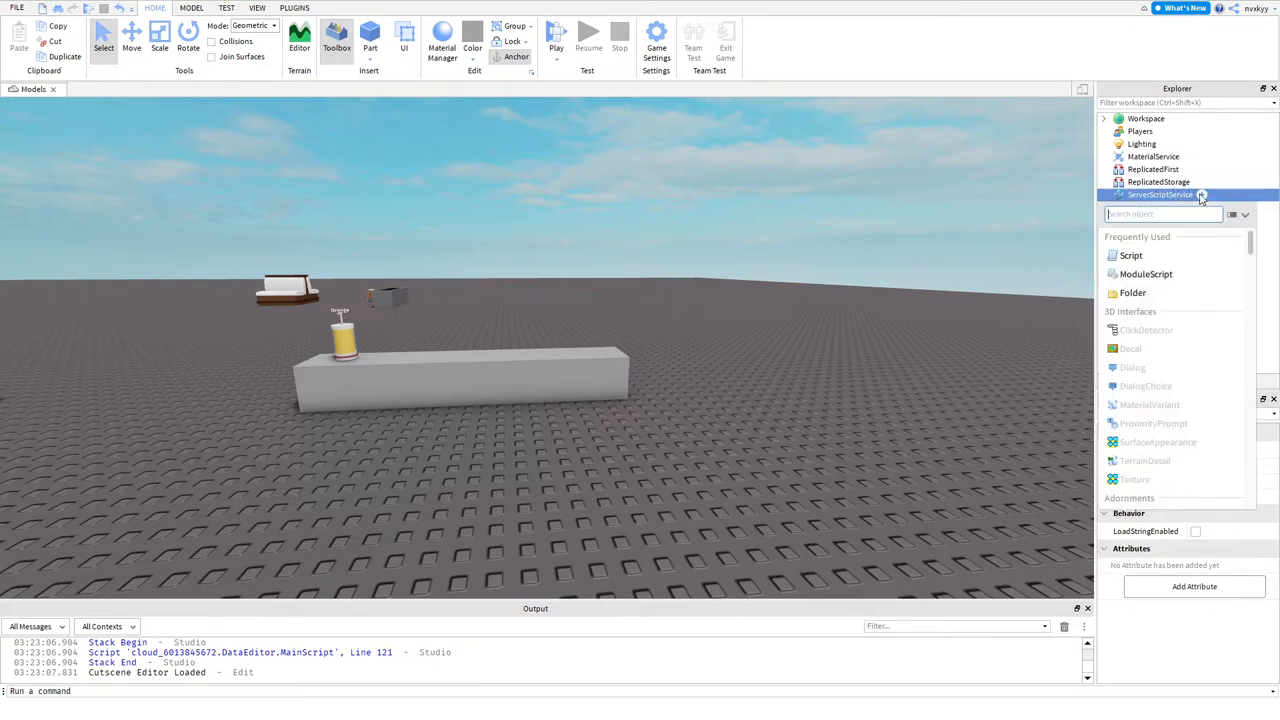
pyautogui.click(1132, 256)
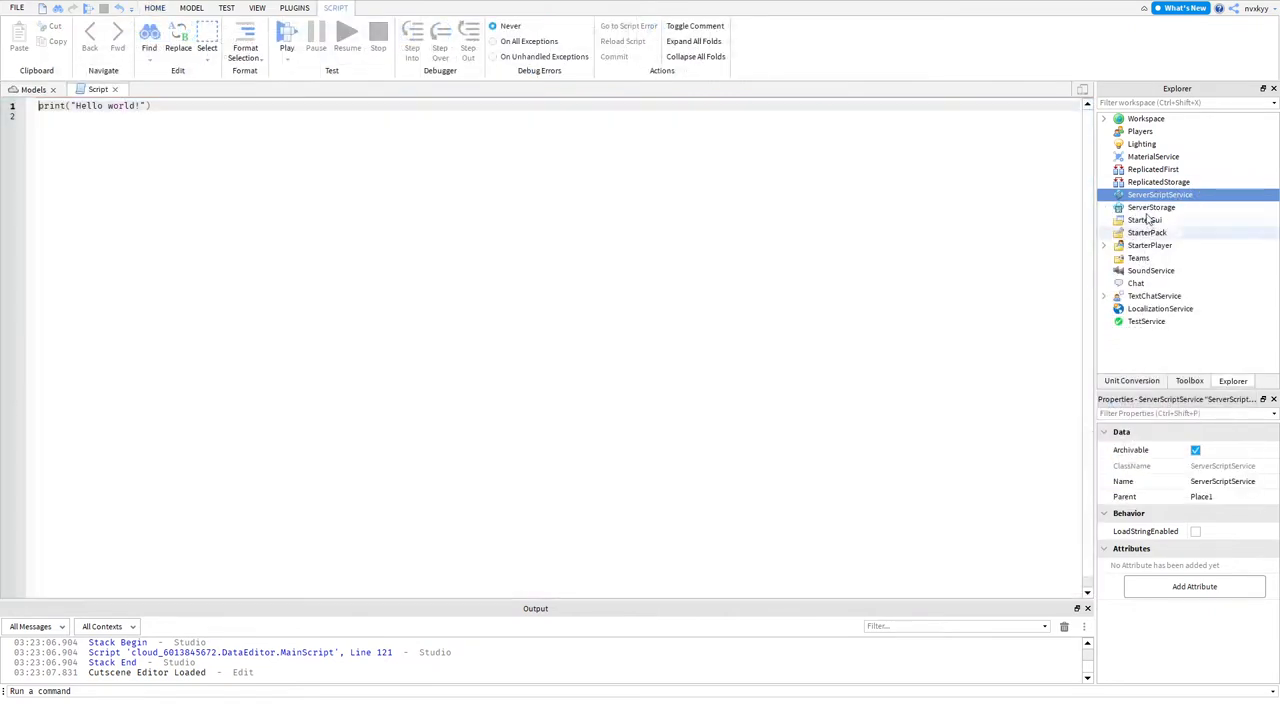
pyautogui.click(1160, 194)
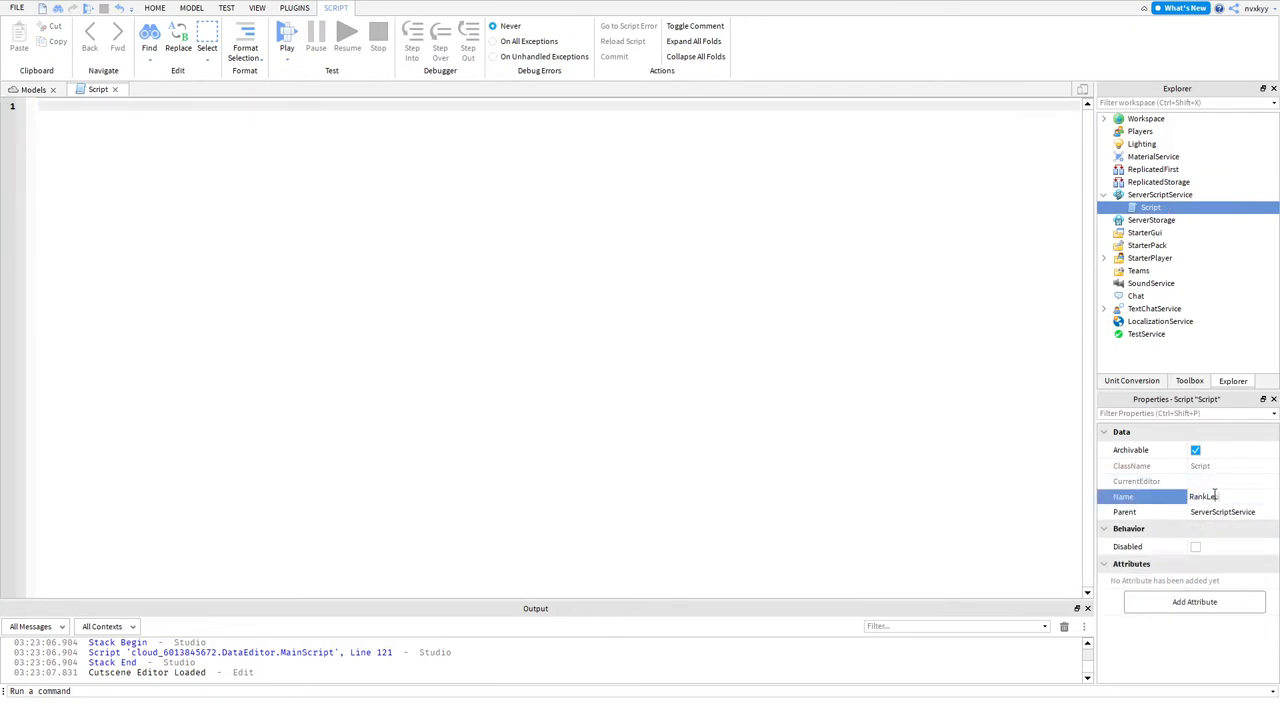
# Step: Name the new script RankLeaderboard
pyautogui.write('RankLeaderboard')
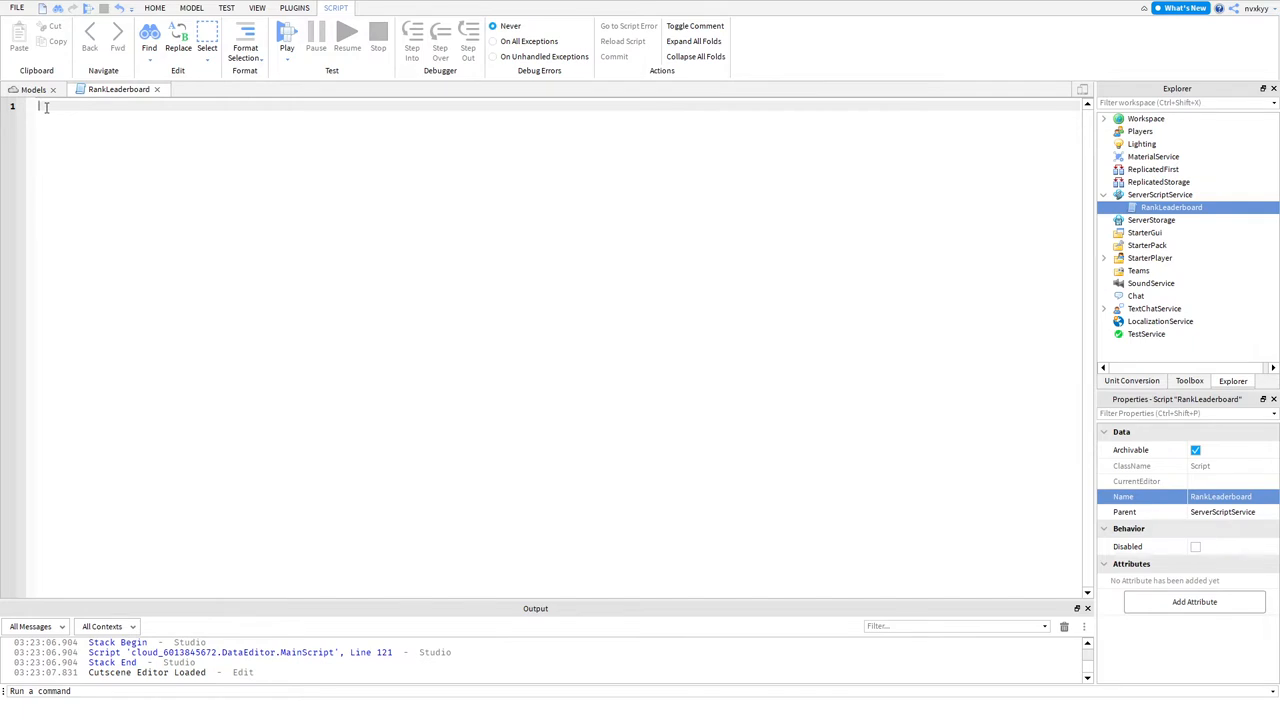
# Step: Write game.Players.PlayerAdded:Connect(function(player) ... end) as the player-joined handler
pyautogui.write('game')
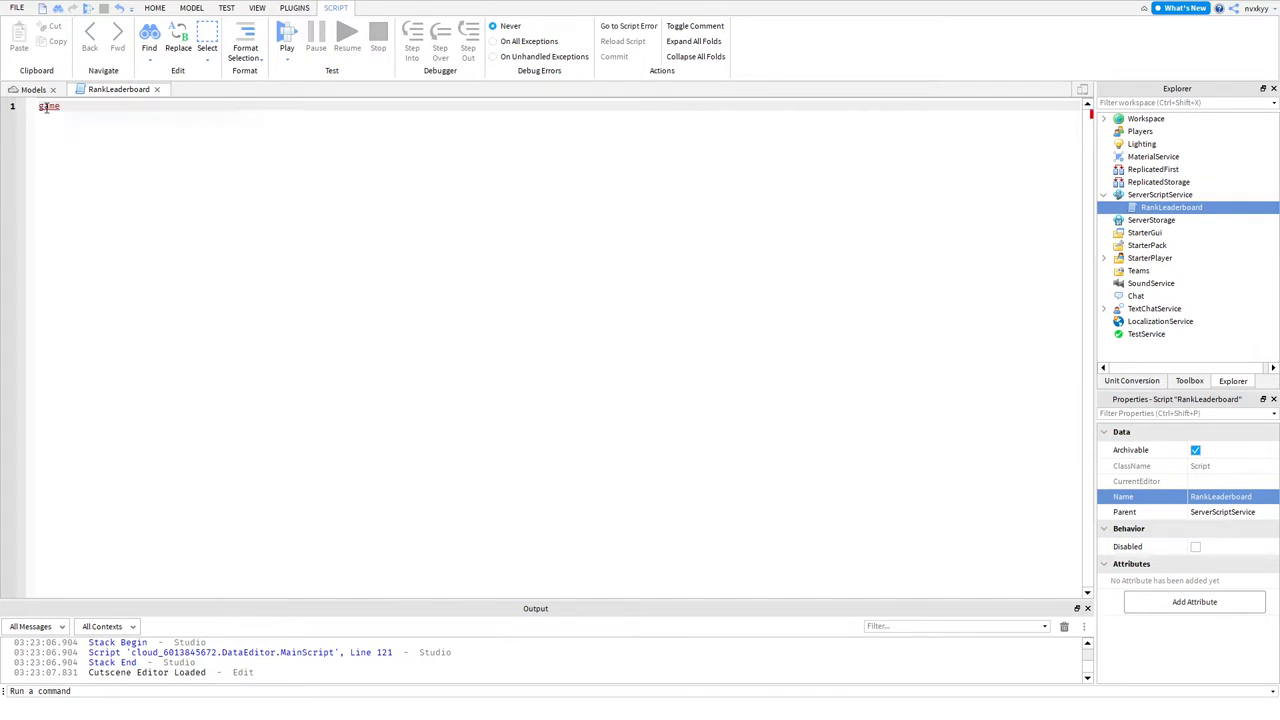
pyautogui.write('.Parent')
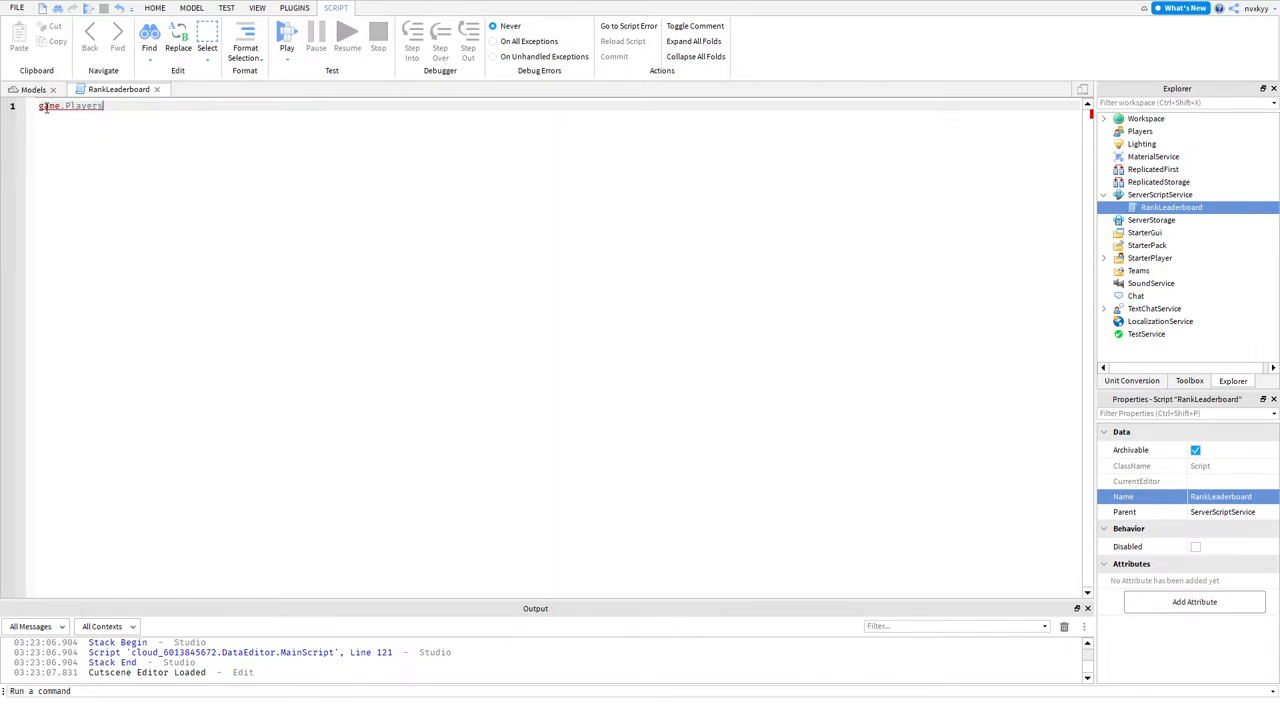
pyautogui.write('.PlayerAdded')
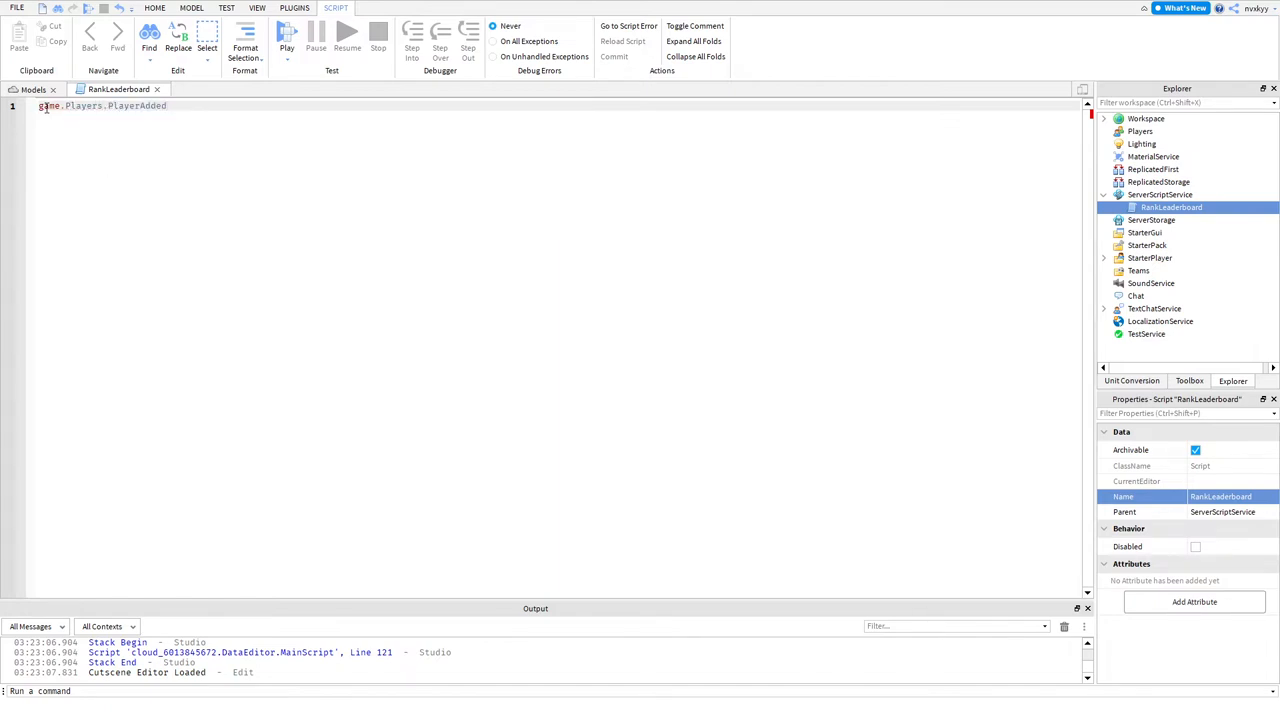
pyautogui.write(':Connect(F')
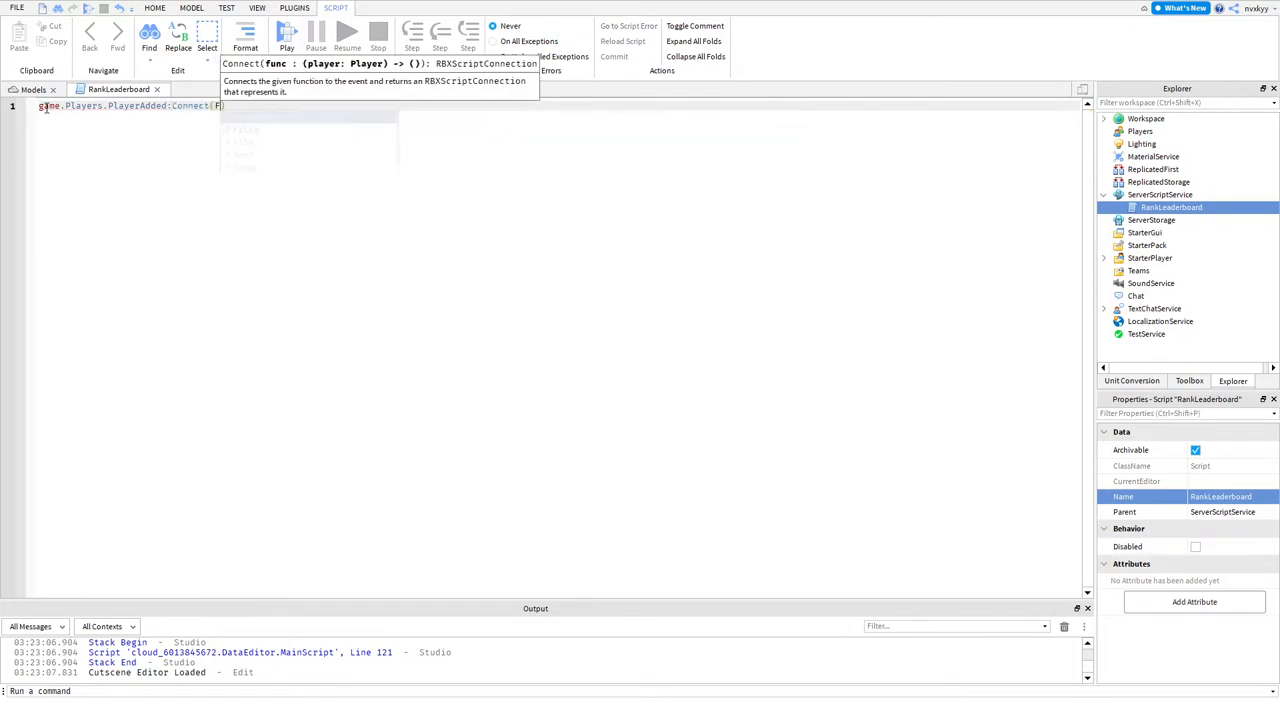
pyautogui.write('function')
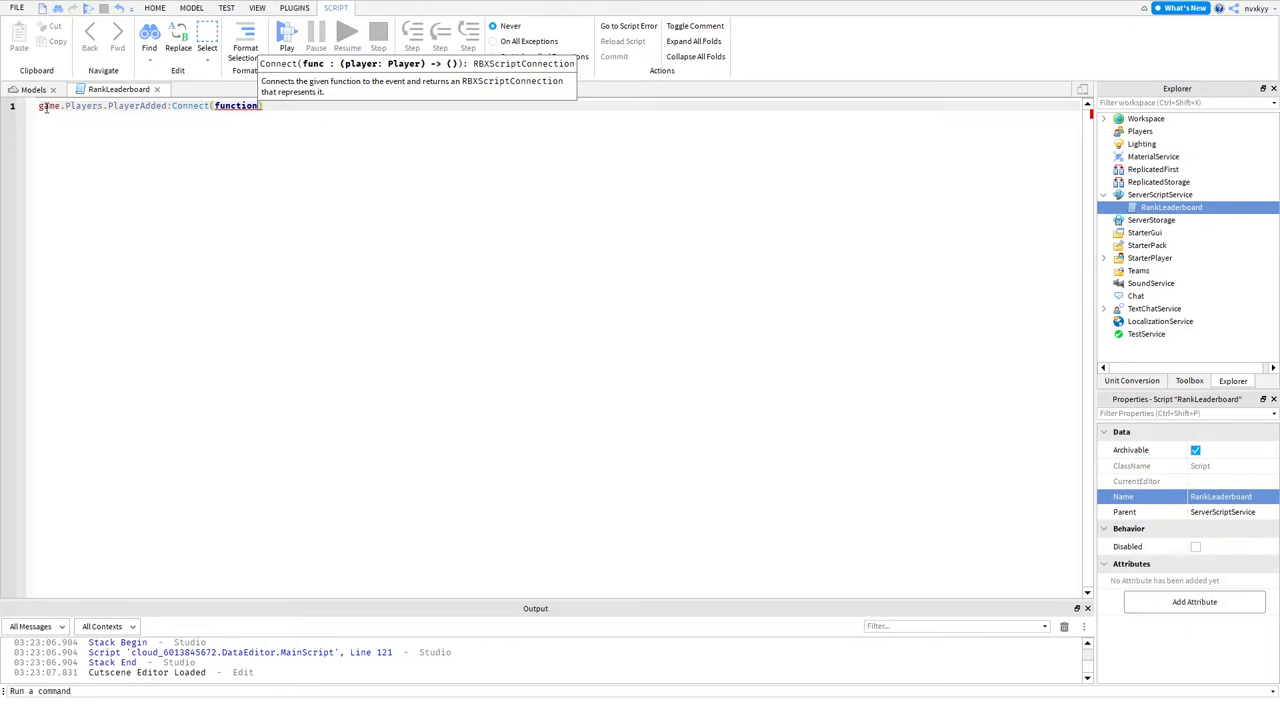
pyautogui.write('(play)')
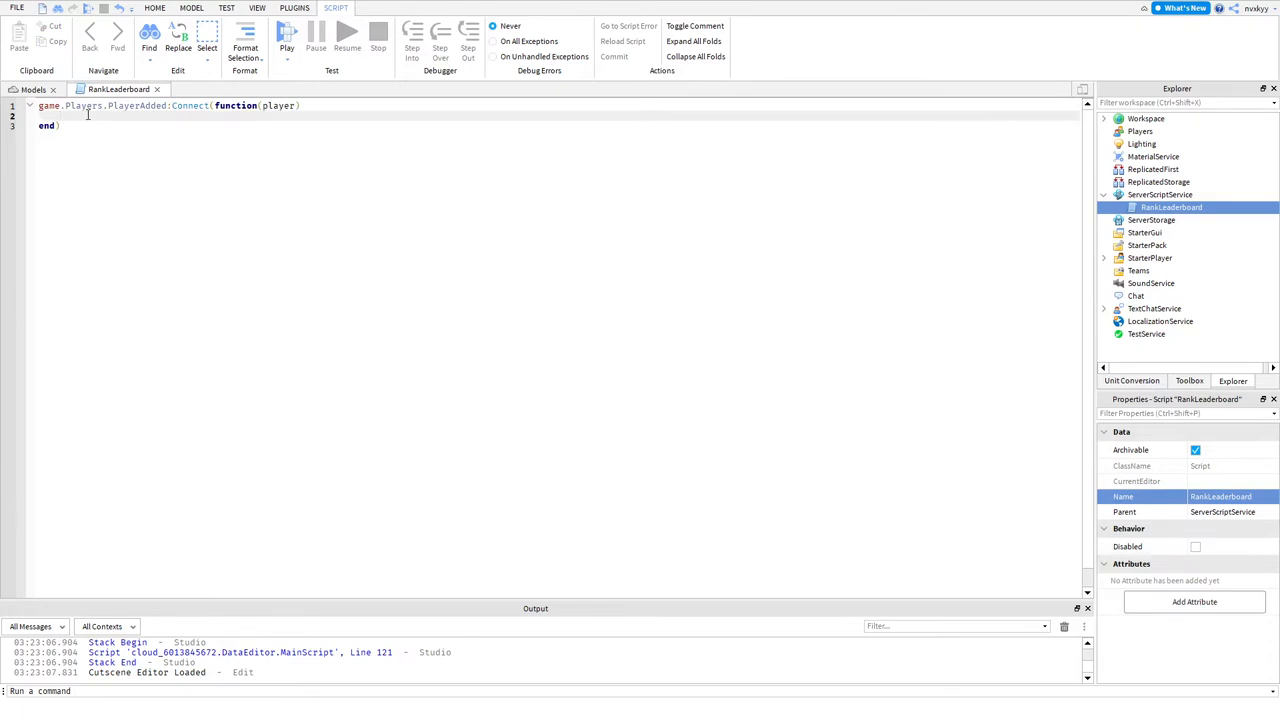
pyautogui.press('enter')
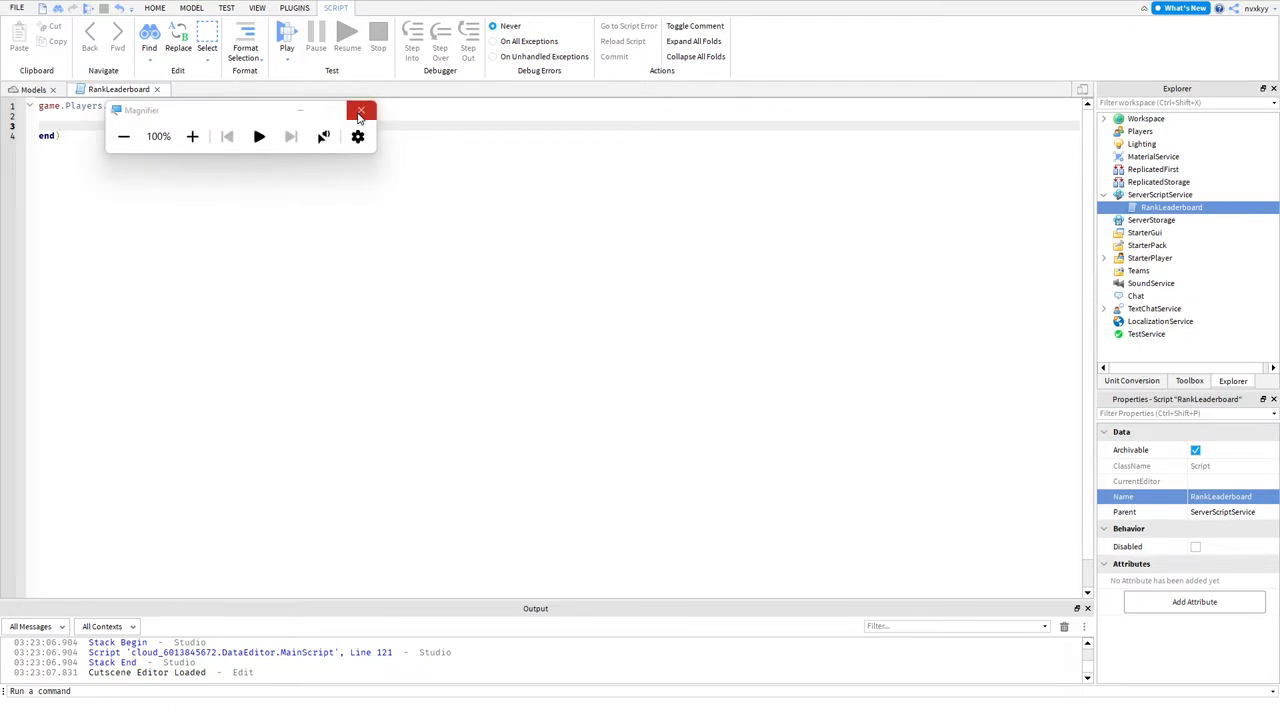
pyautogui.click(360, 110)
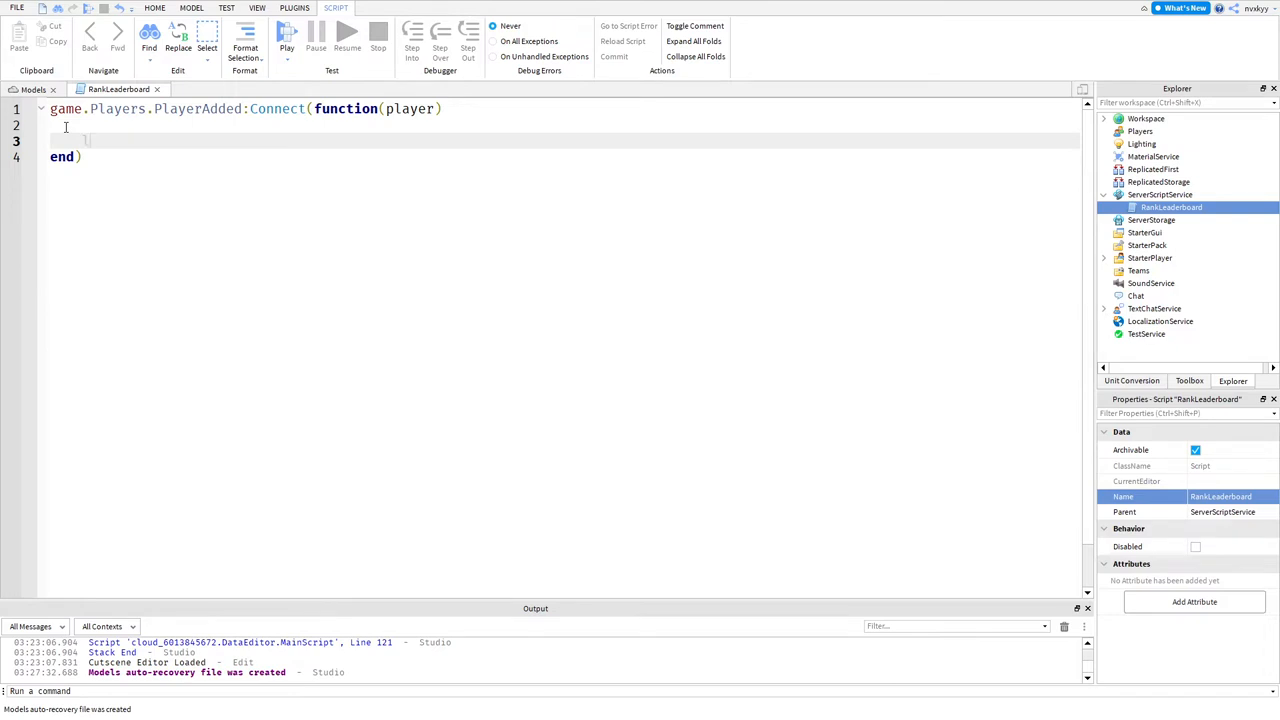
# Step: Declare local leaderstats = Instance.new("IntValue") inside the handler
pyautogui.write('local')
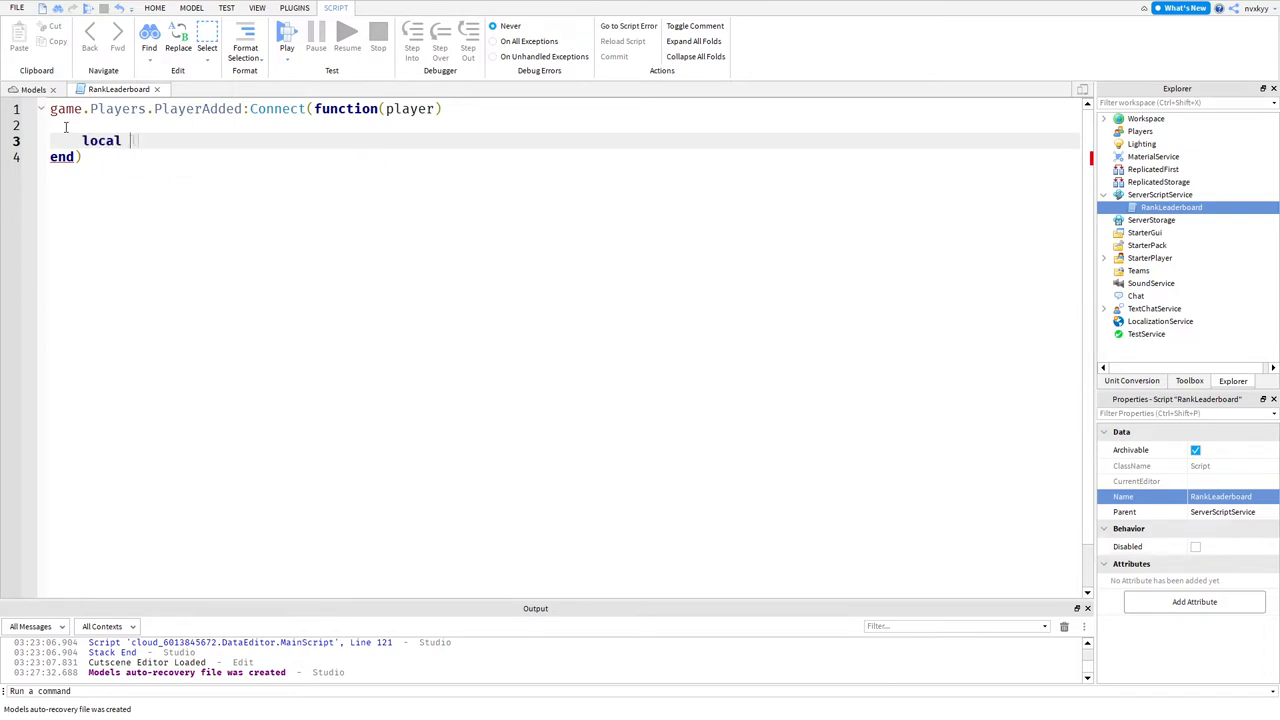
pyautogui.write('leaderstats =')
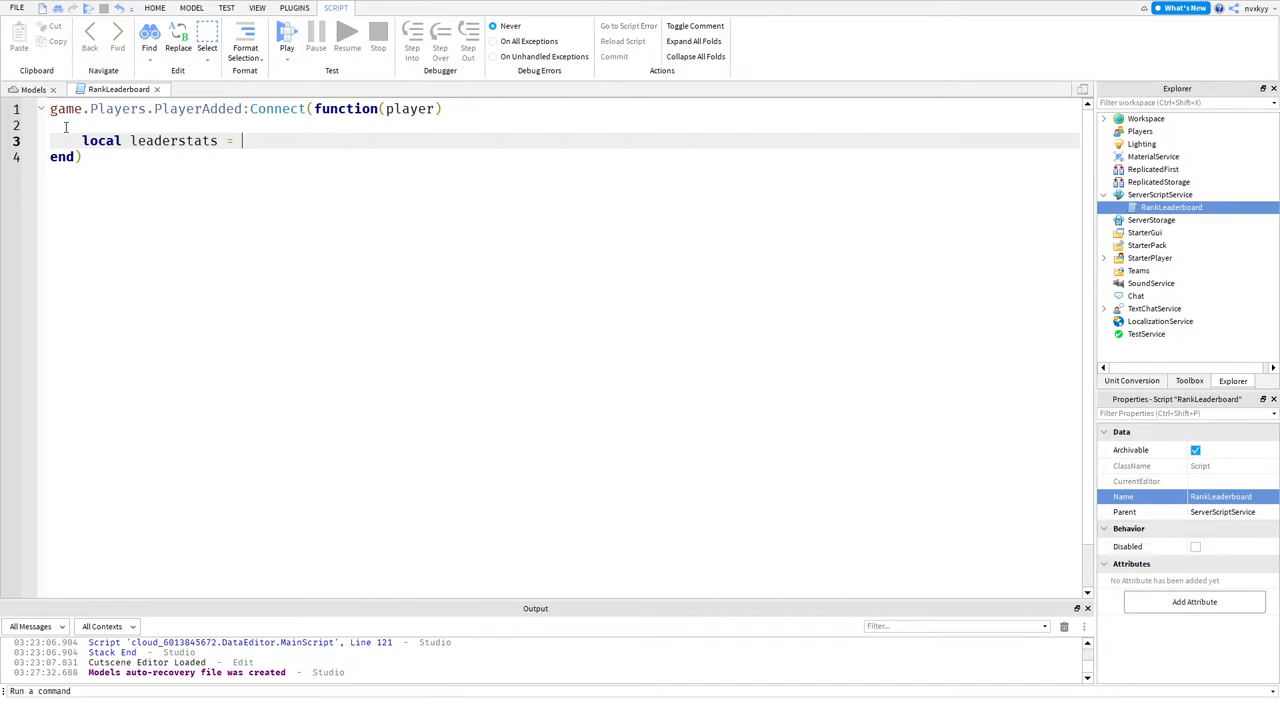
pyautogui.write('Instance.new("IntValue')
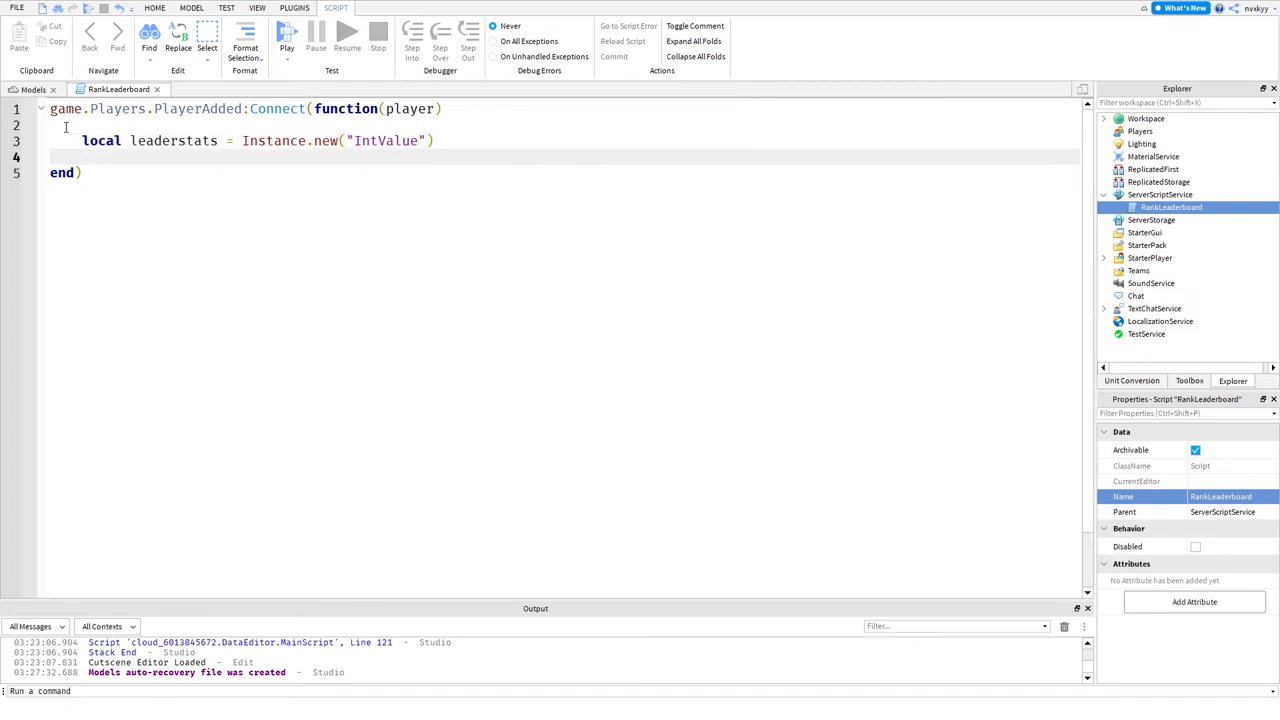
# Step: Set leaderstats.Name = "leaderstats" and leaderstats.Value = 0
pyautogui.write('leaderstats')
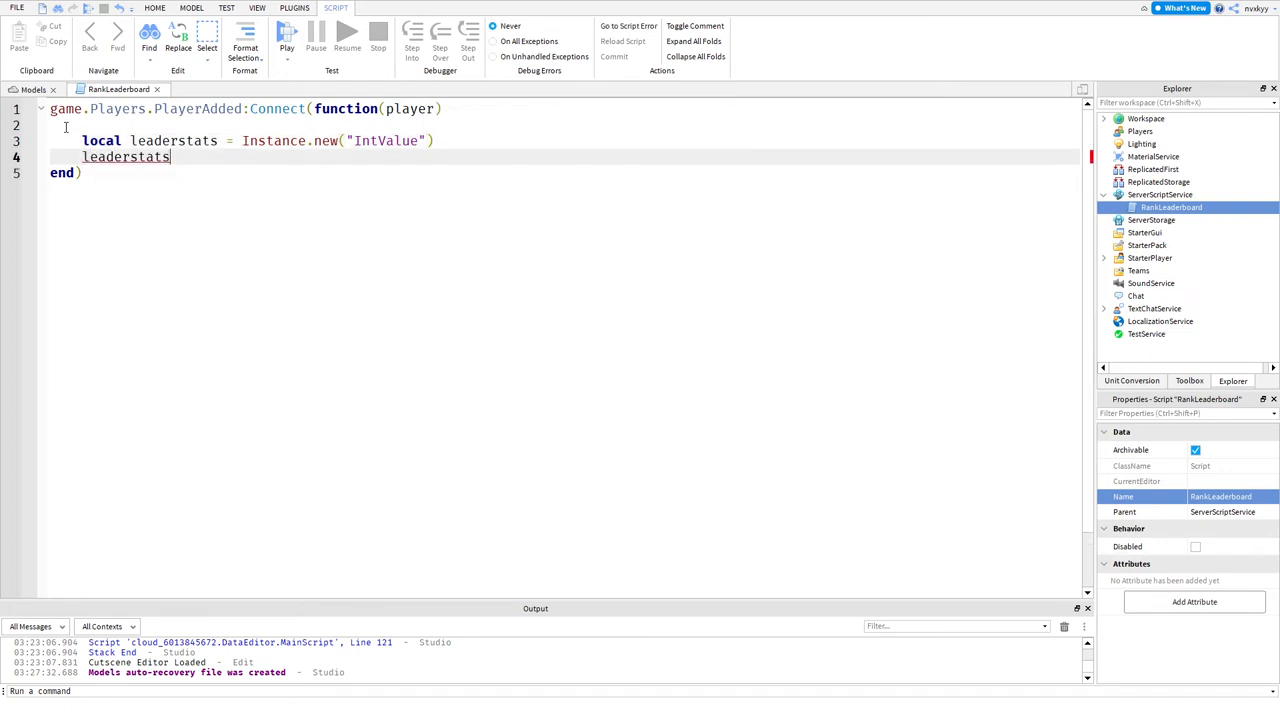
pyautogui.write('.Name =')
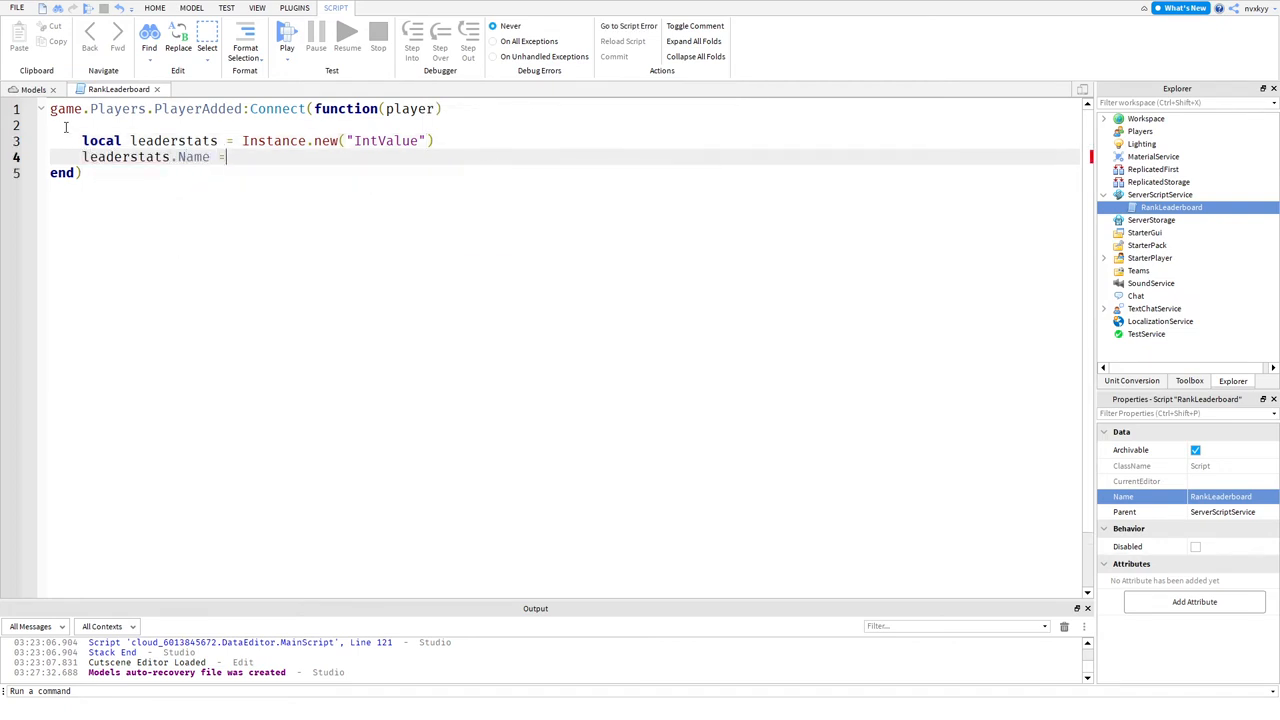
pyautogui.write('"lead"')
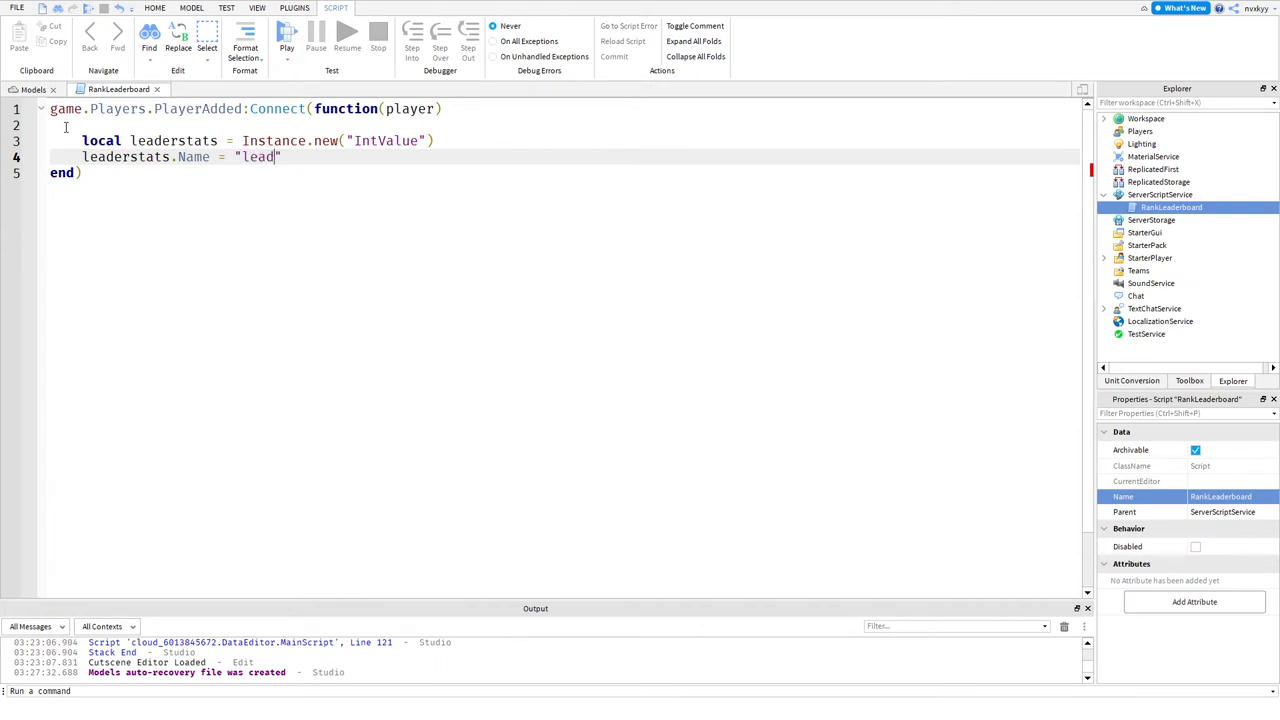
pyautogui.write('erstats')
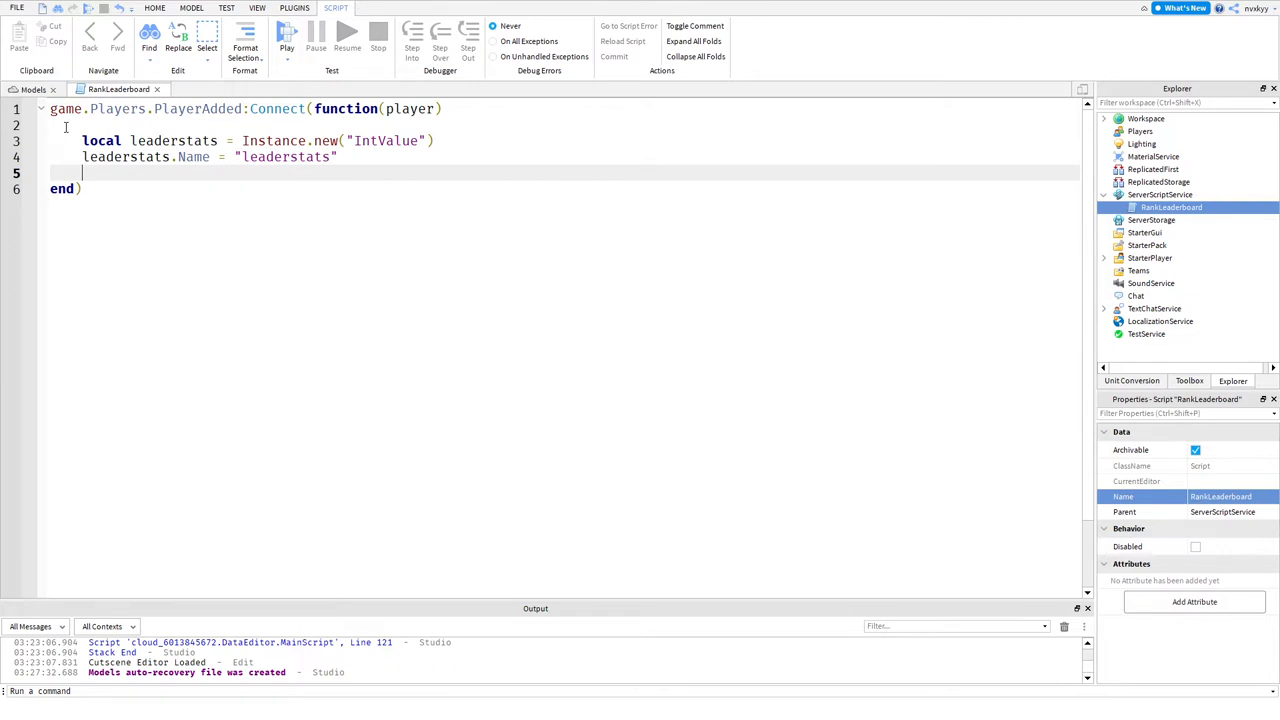
pyautogui.write('leader')
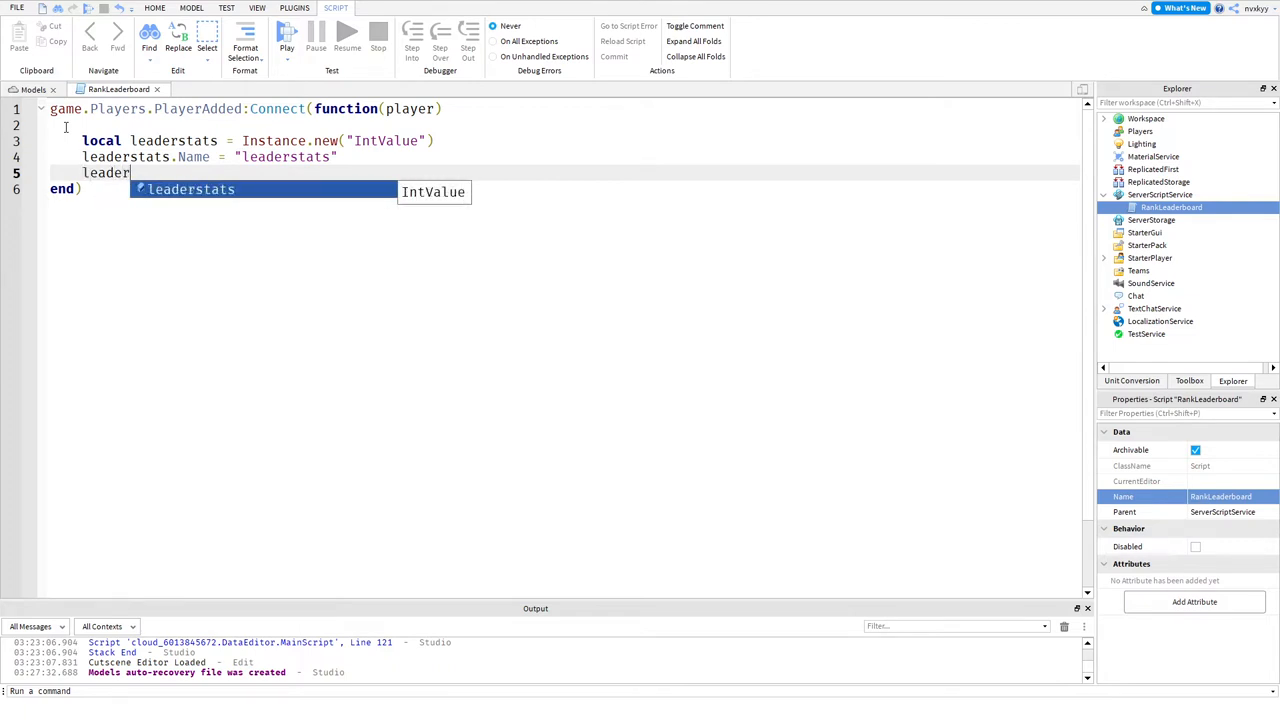
pyautogui.write('.')
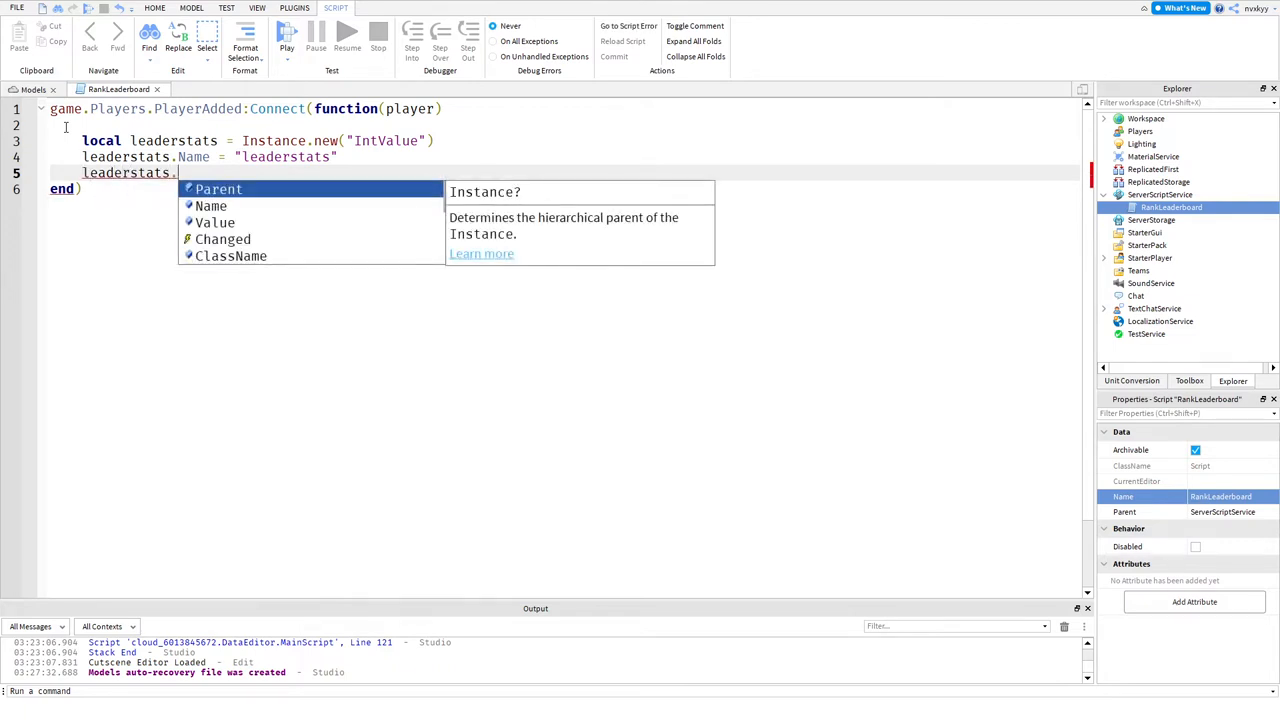
pyautogui.write('Value =')
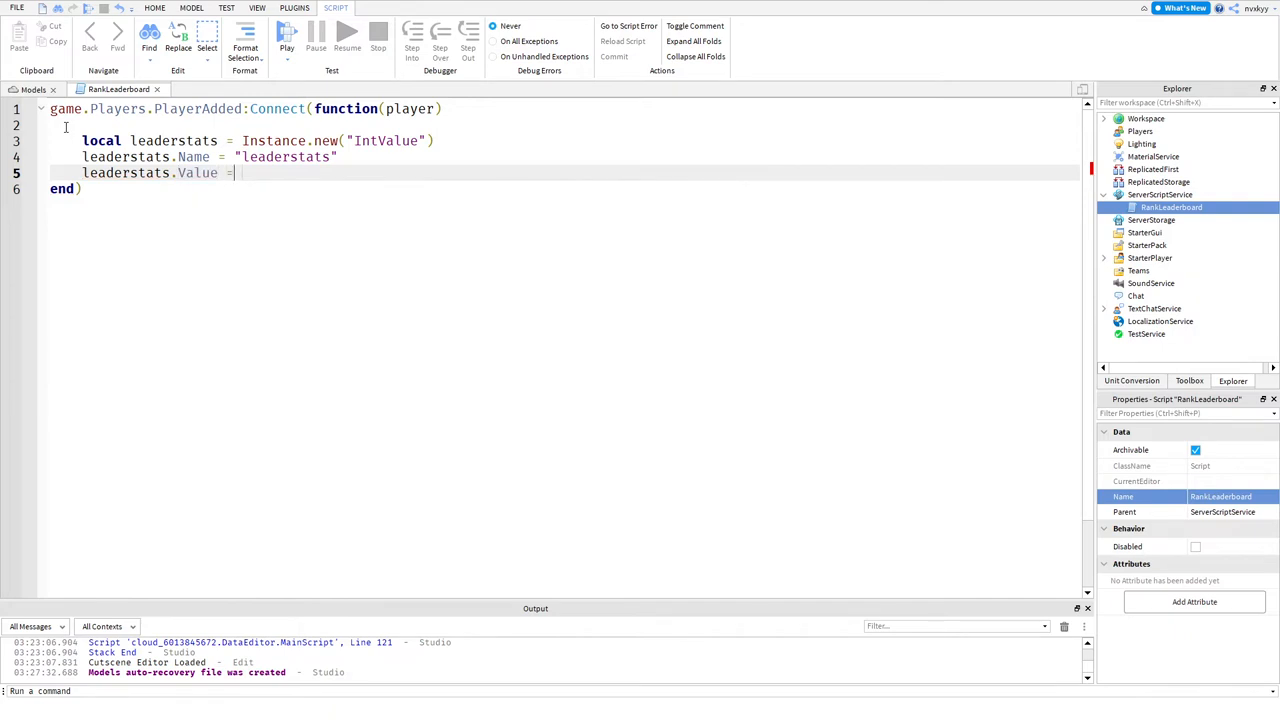
pyautogui.write('0')
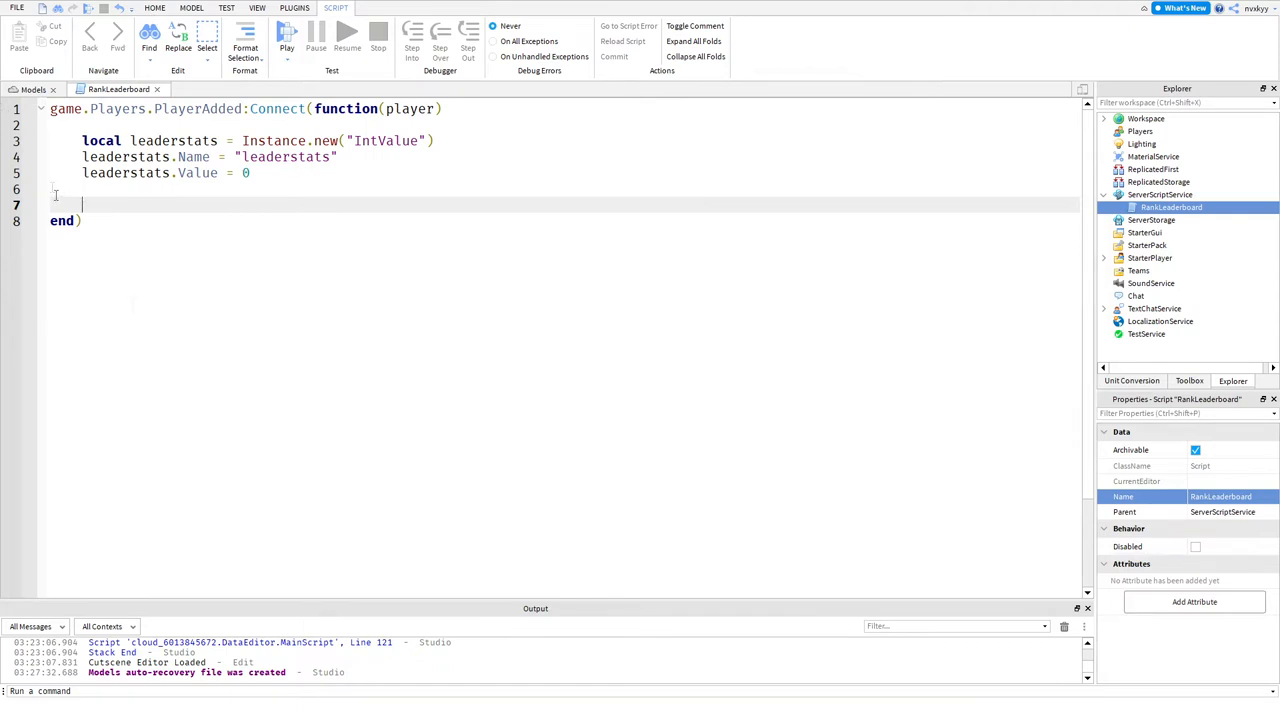
# Step: Declare local rank = Instance.new("StringValue") and set rank.Name = "Rank"
pyautogui.write('local rank')
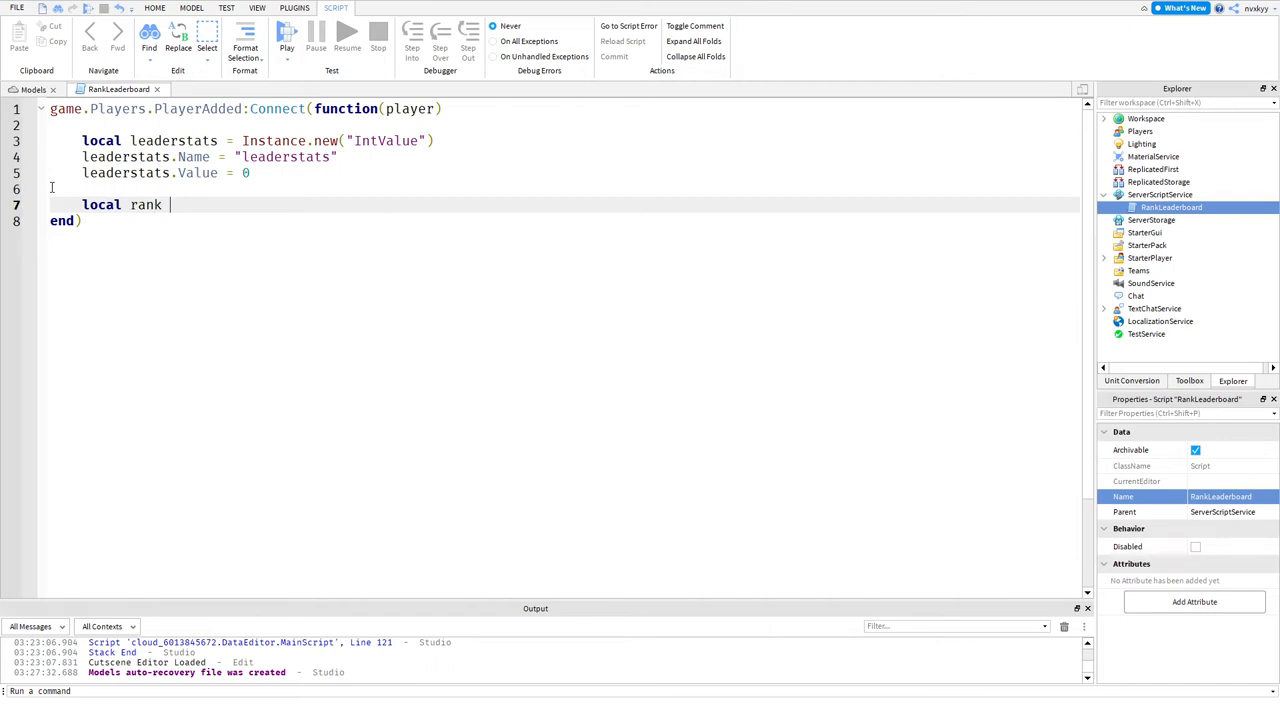
pyautogui.write('=')
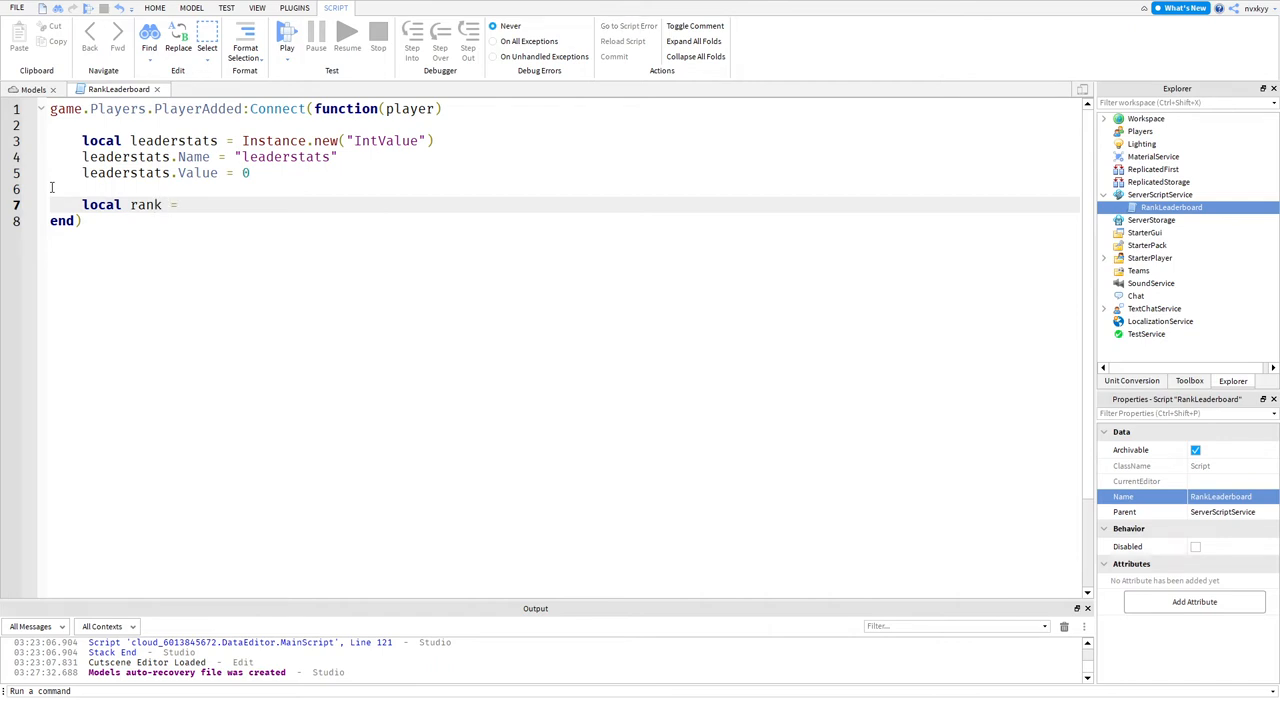
pyautogui.write('ins')
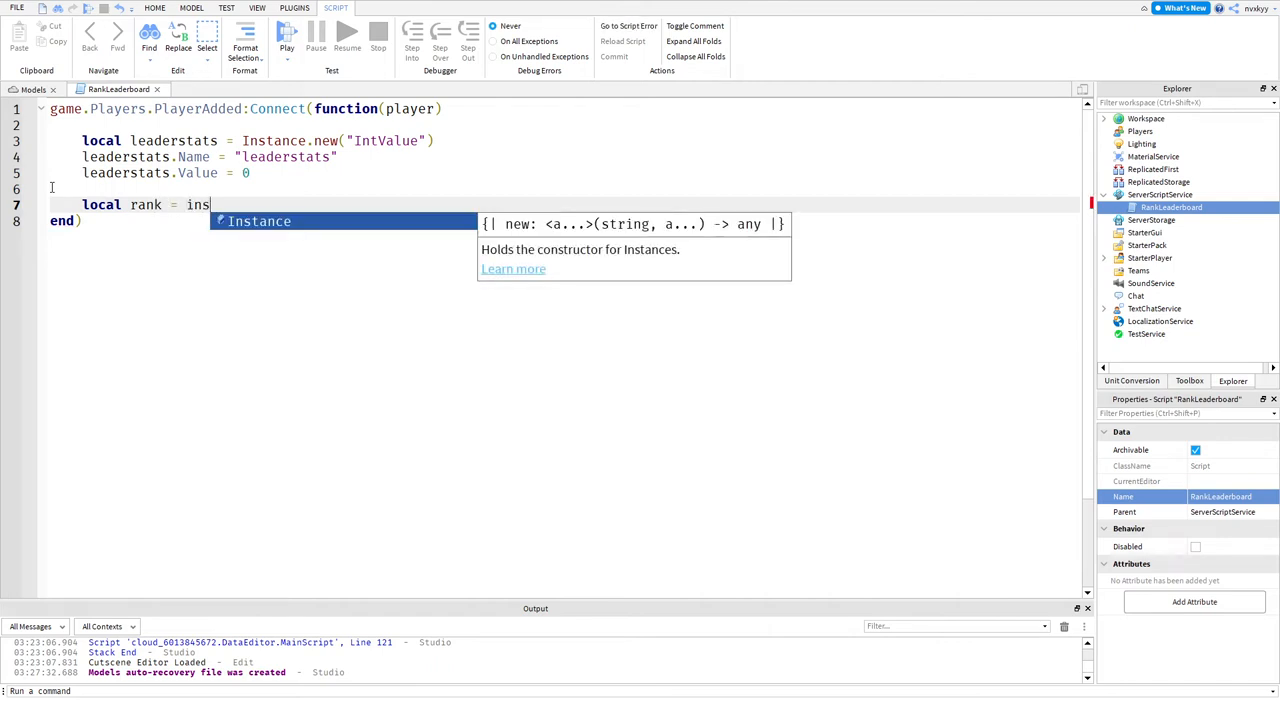
pyautogui.write('tance.new()')
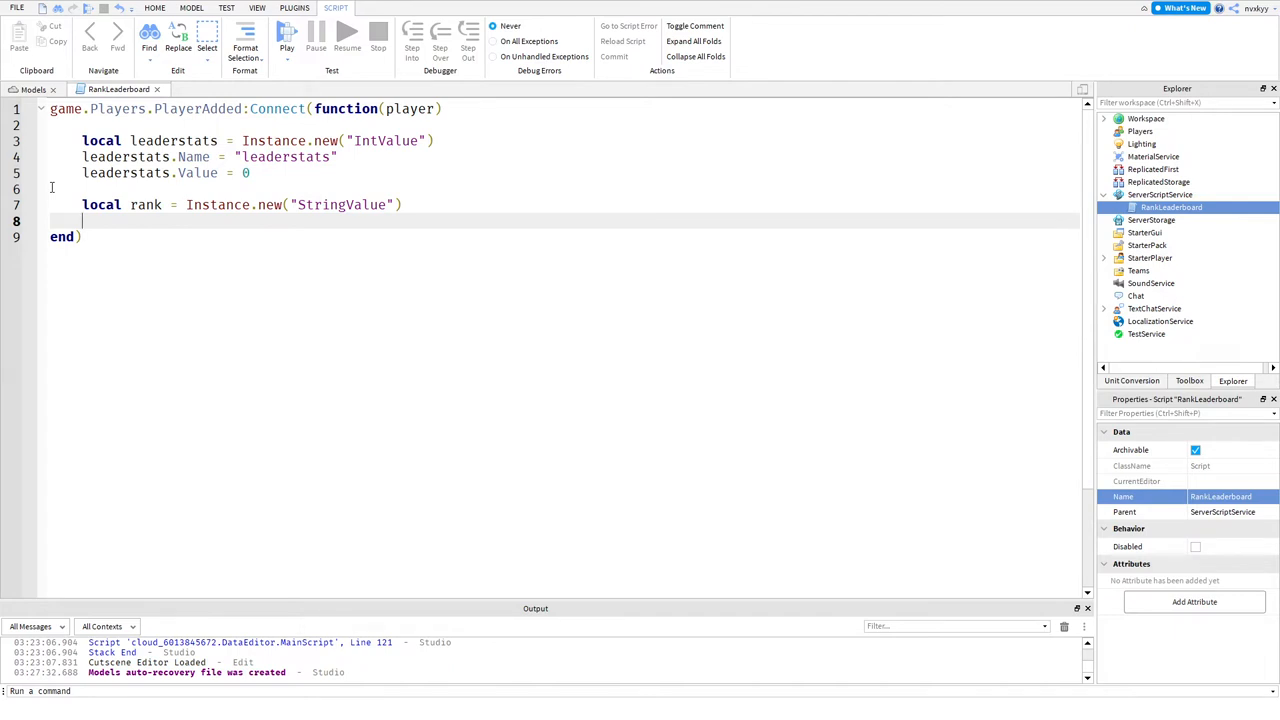
pyautogui.write('ran')
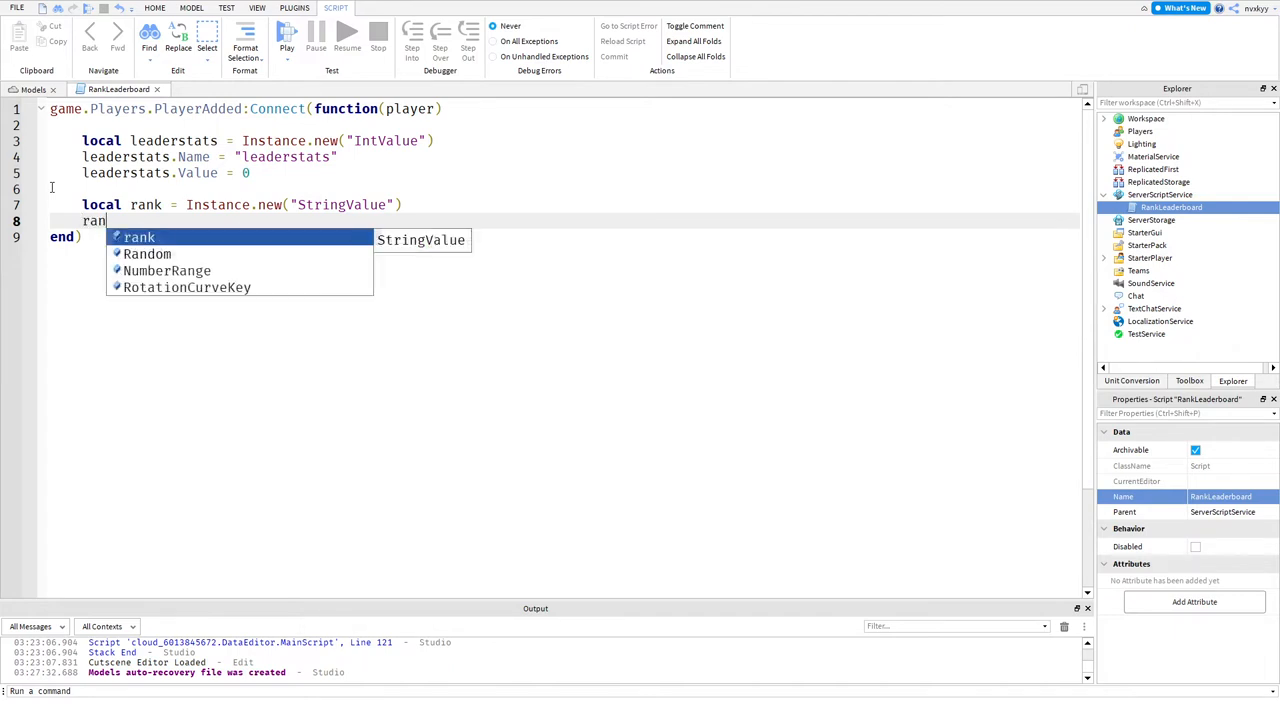
pyautogui.write('k.Na')
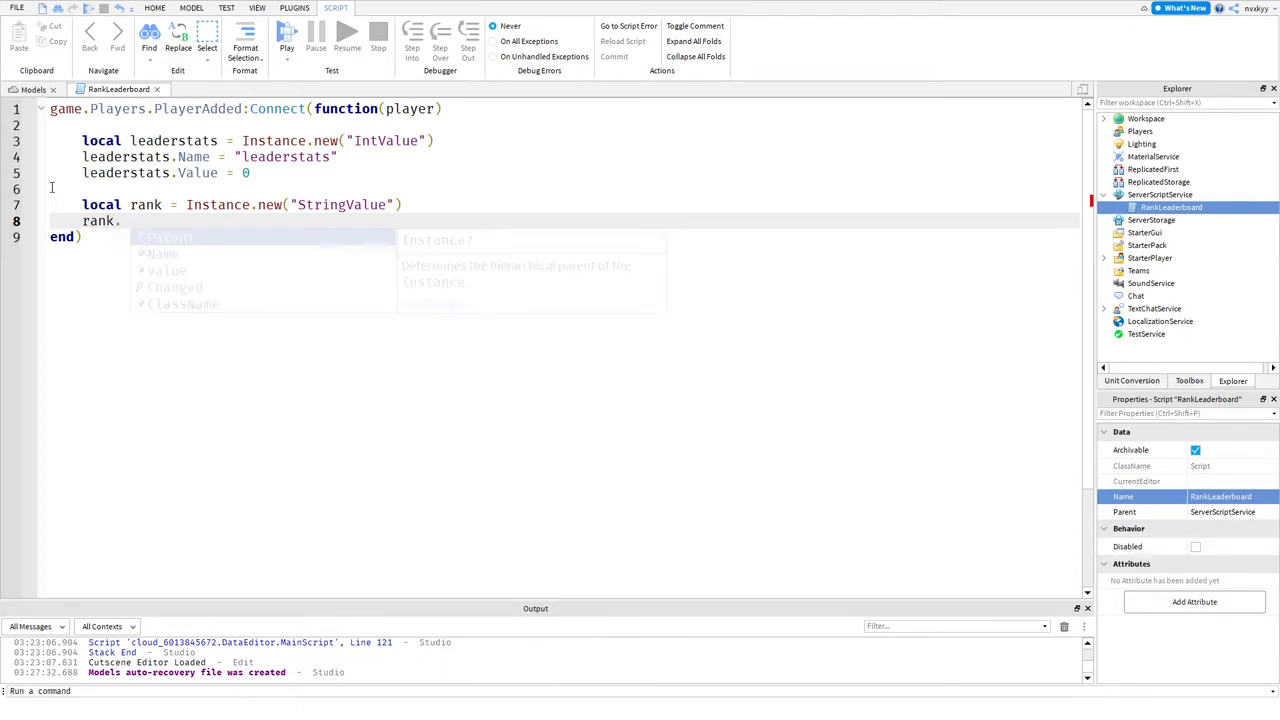
pyautogui.write('.Name = "Rank')
pyautogui.write('rank.')
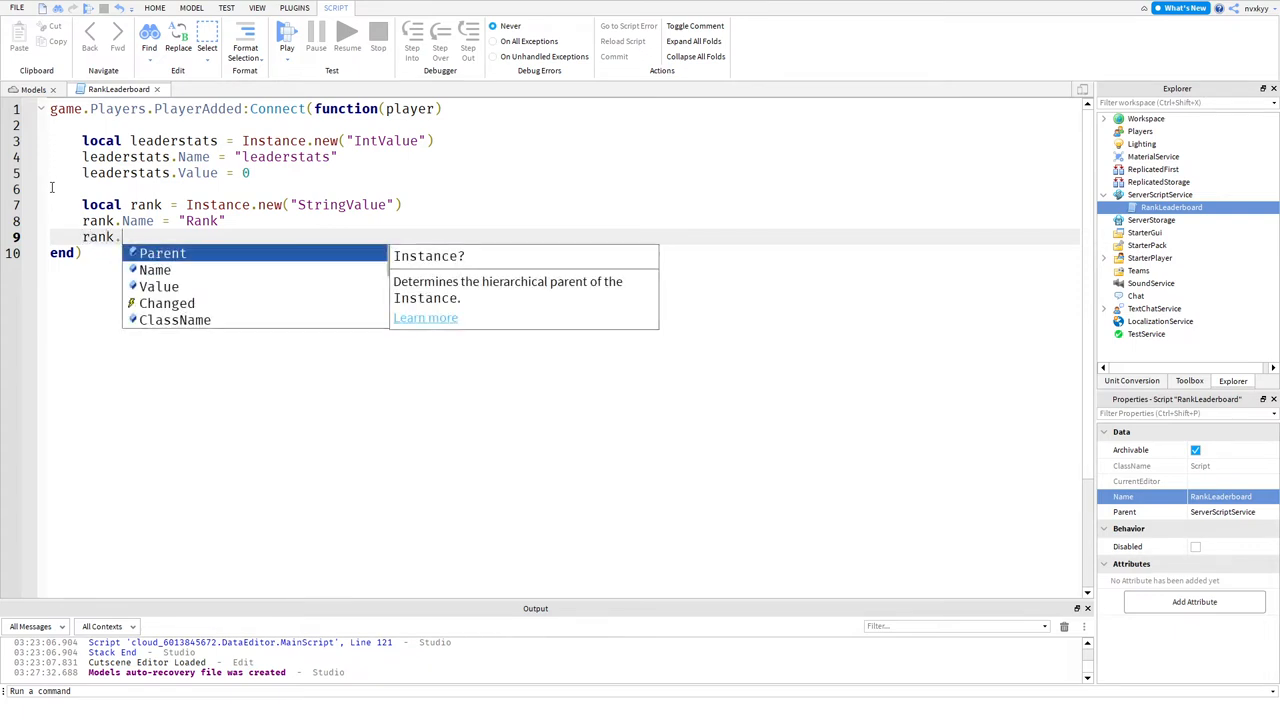
# Step: Assign rank.Value = player:GetRoleInGroup(), argument left empty for now
pyautogui.write('Value =')
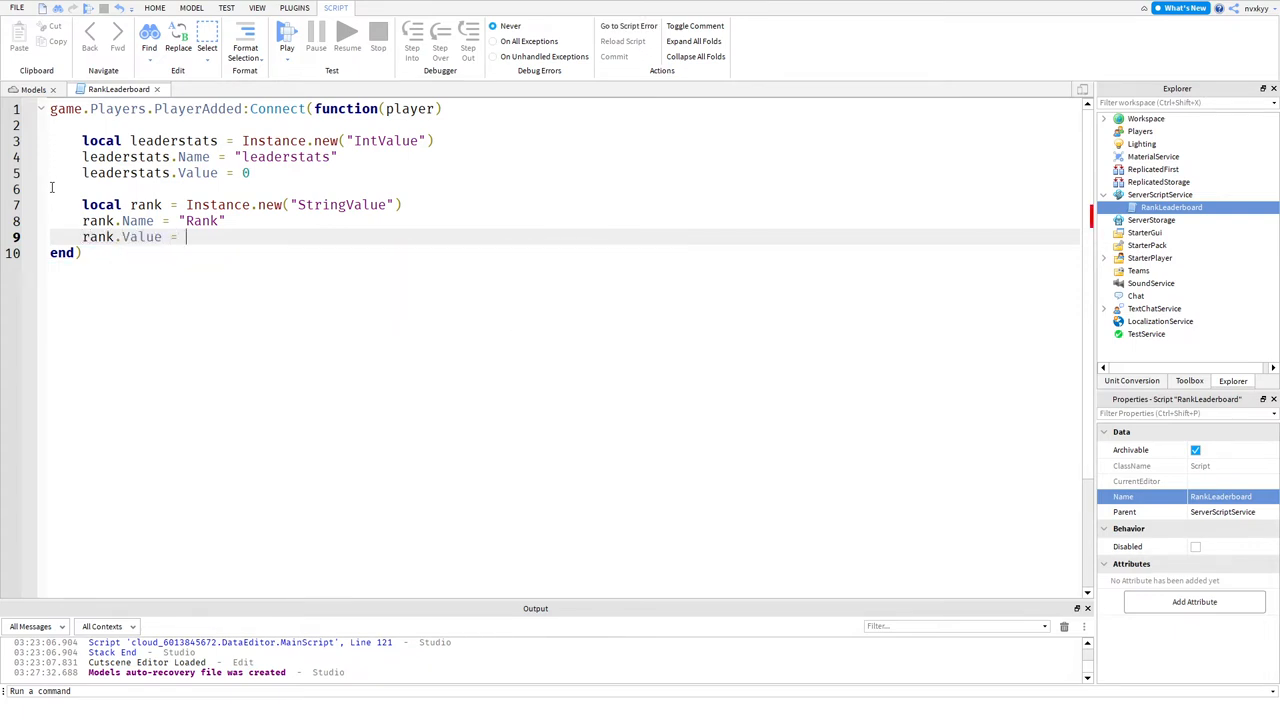
pyautogui.write('player')
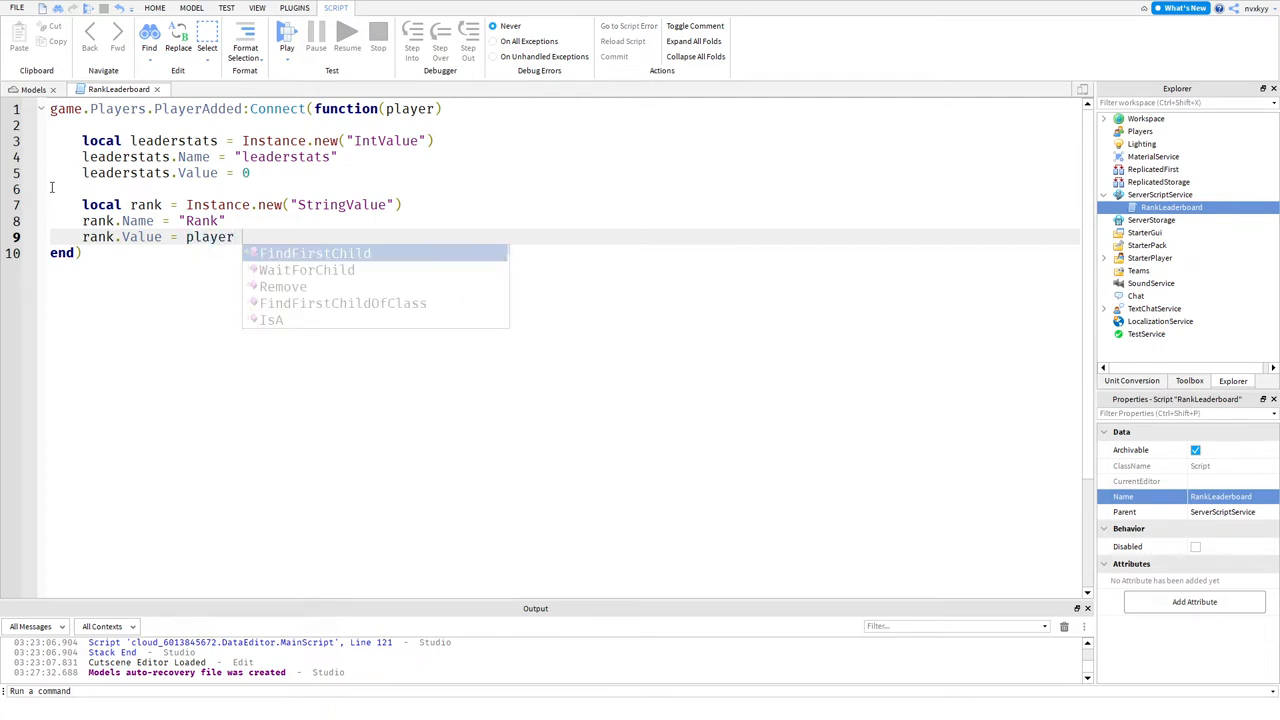
pyautogui.write(':Get')
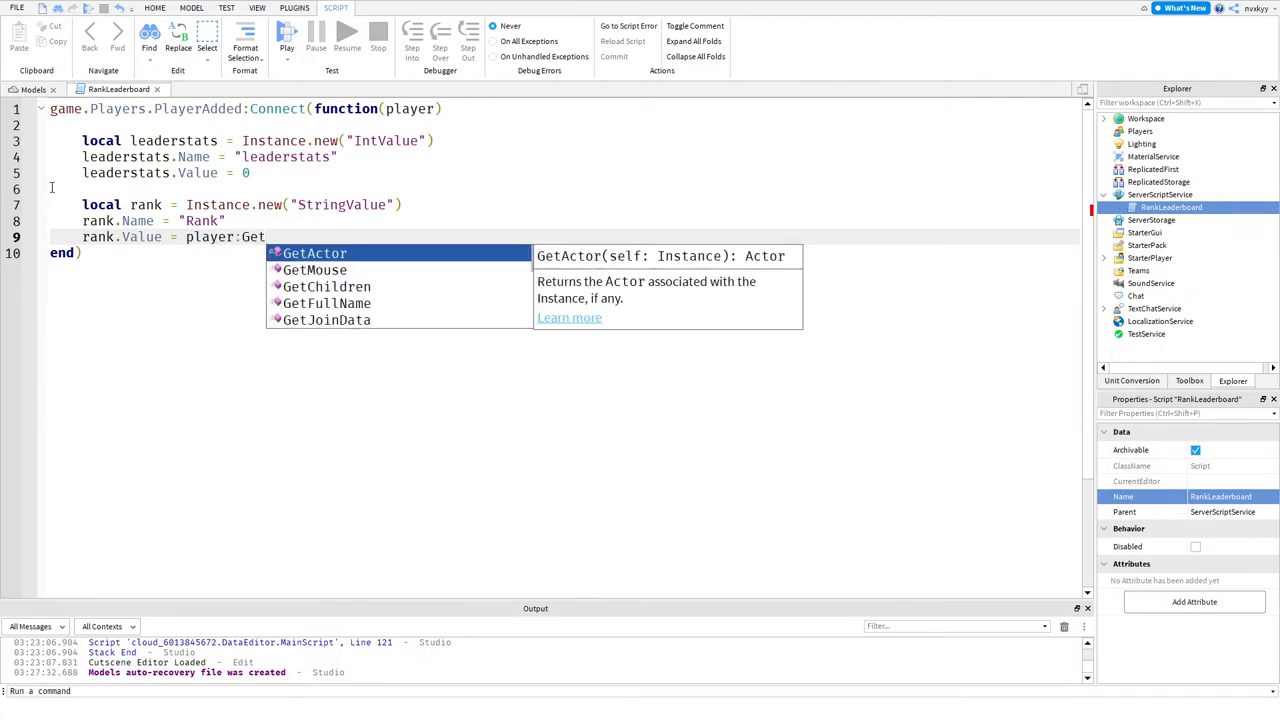
pyautogui.write('RoleInGroup(')
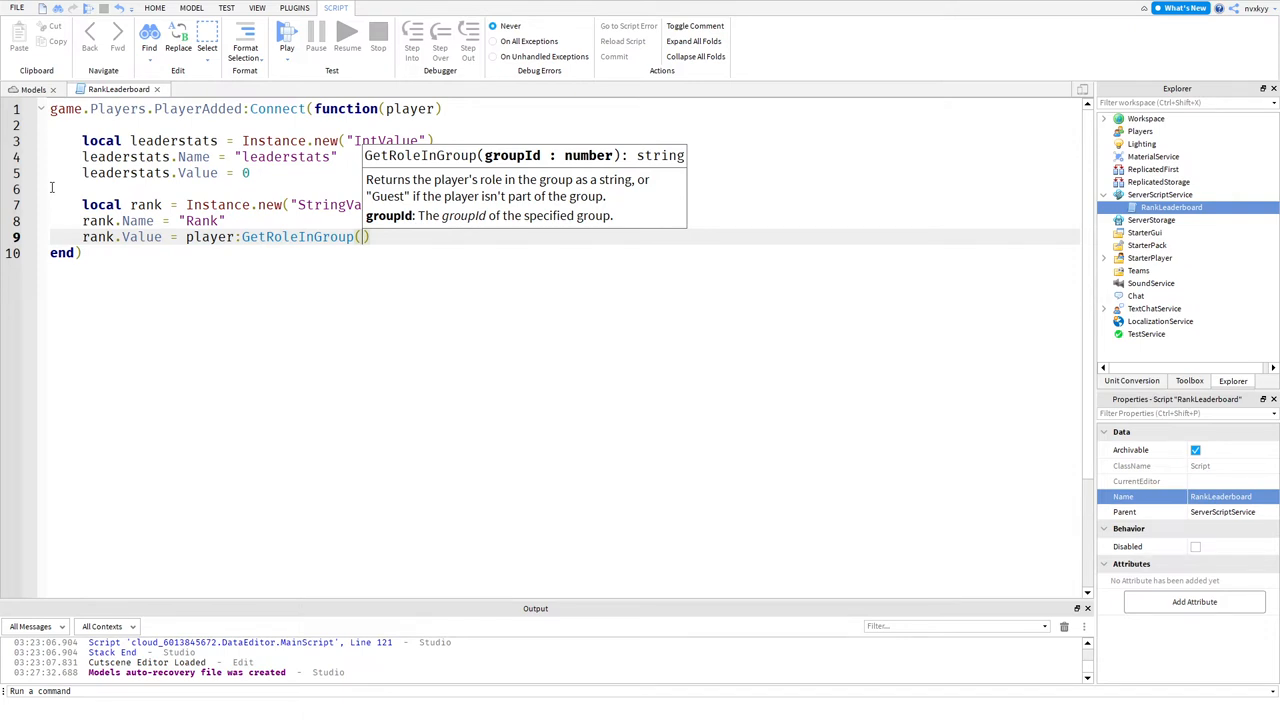
pyautogui.moveTo(268, 458)
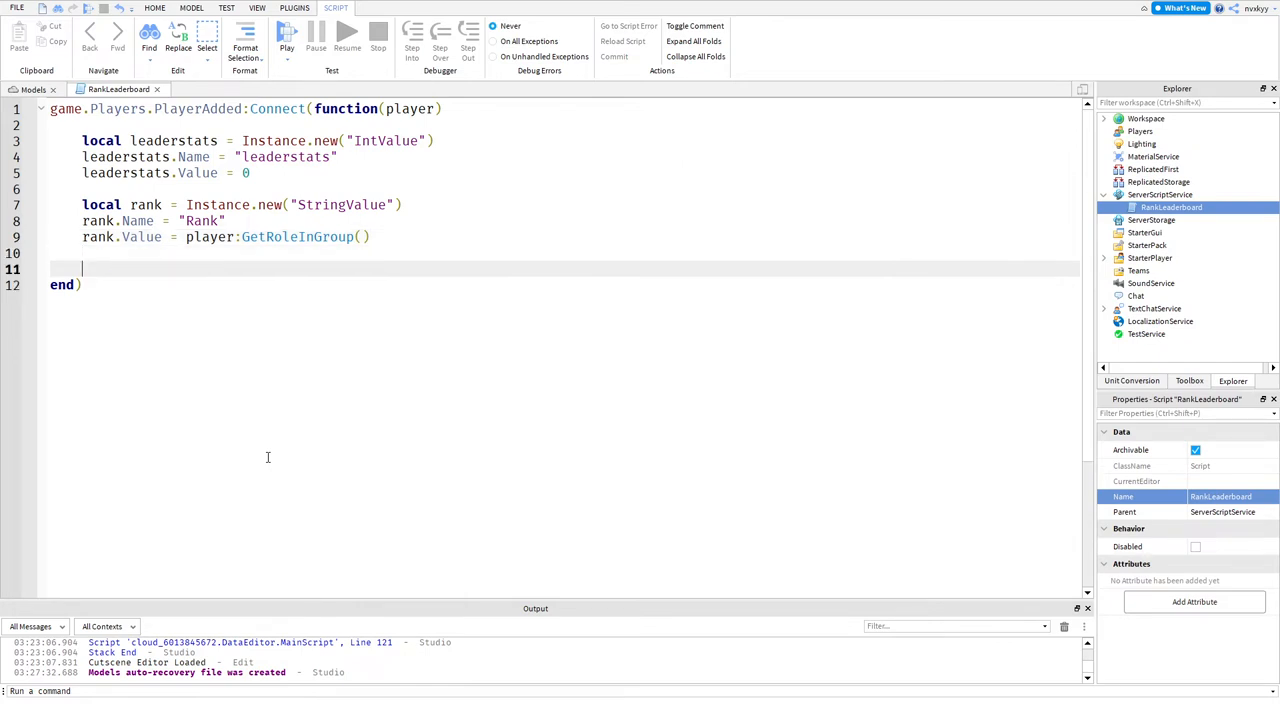
pyautogui.write('https')
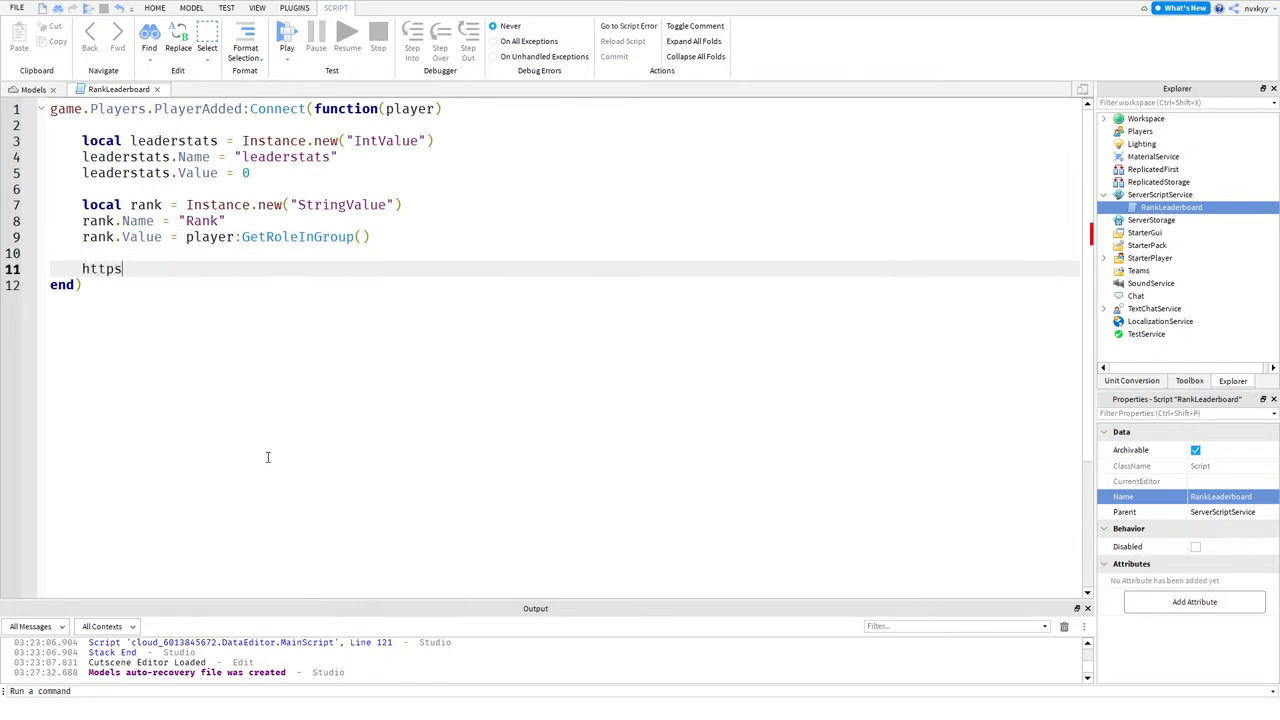
pyautogui.write('://')
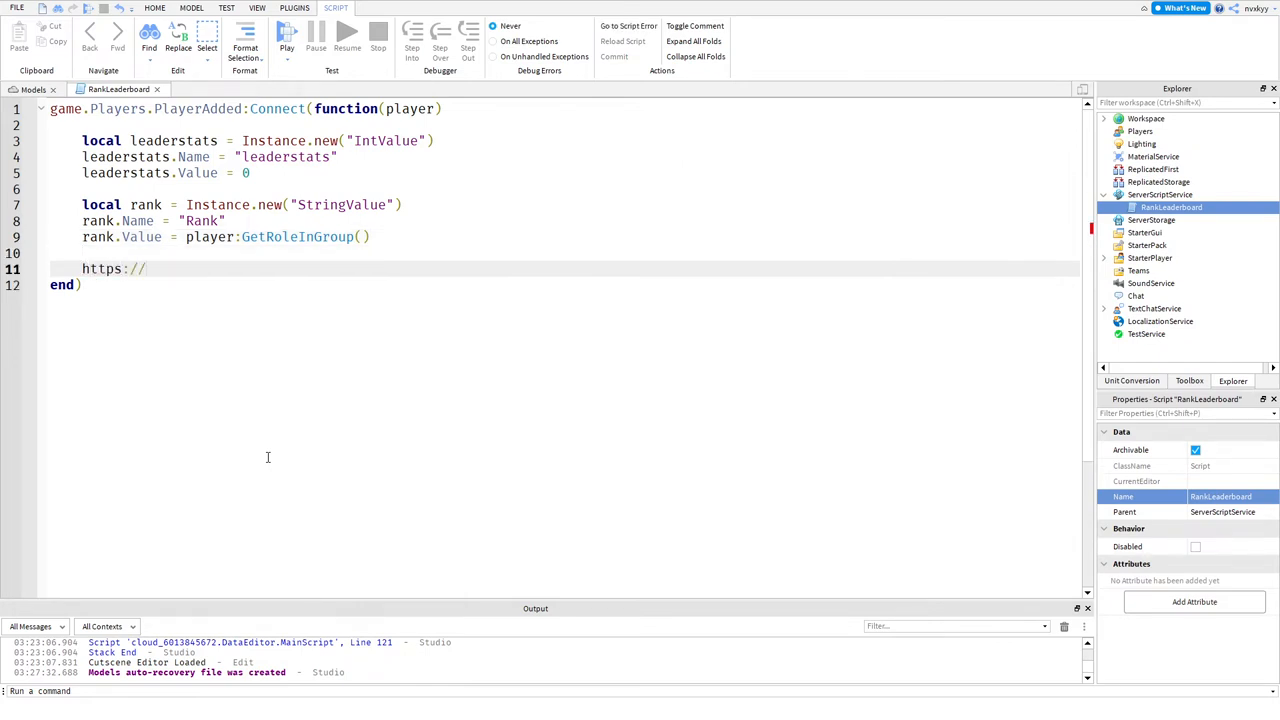
pyautogui.write('www')
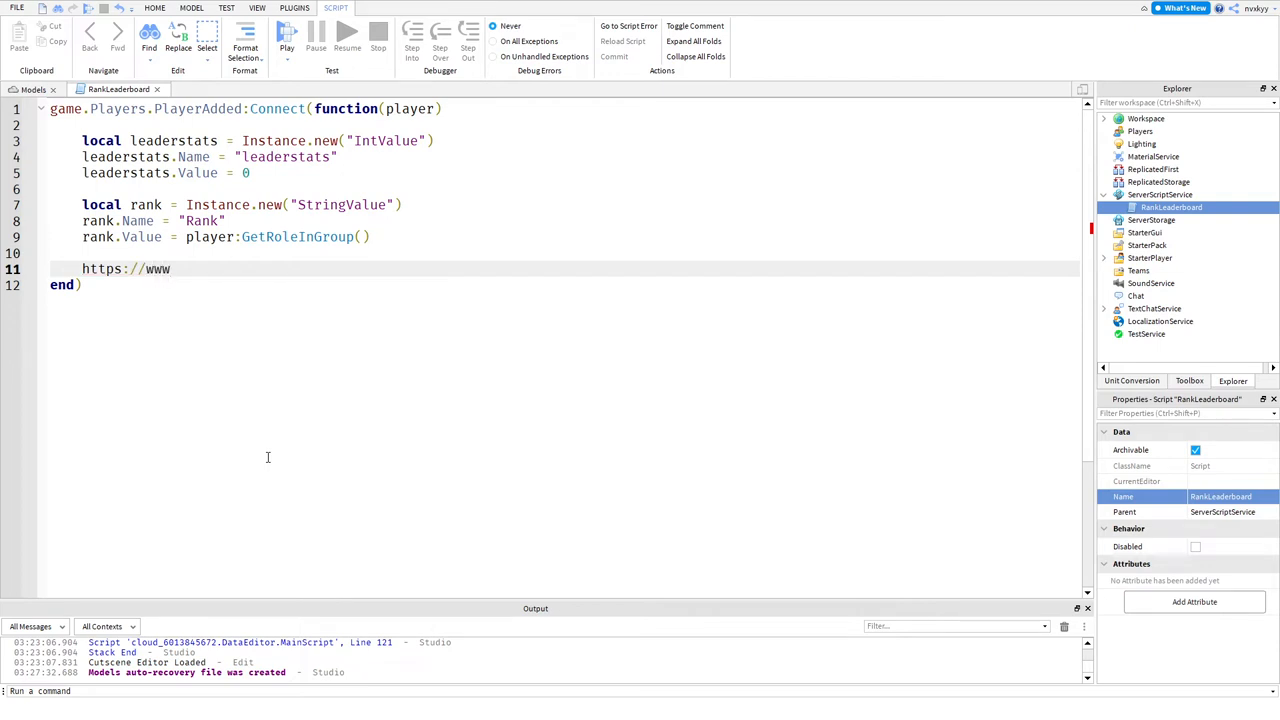
pyautogui.write('.roblox.com')
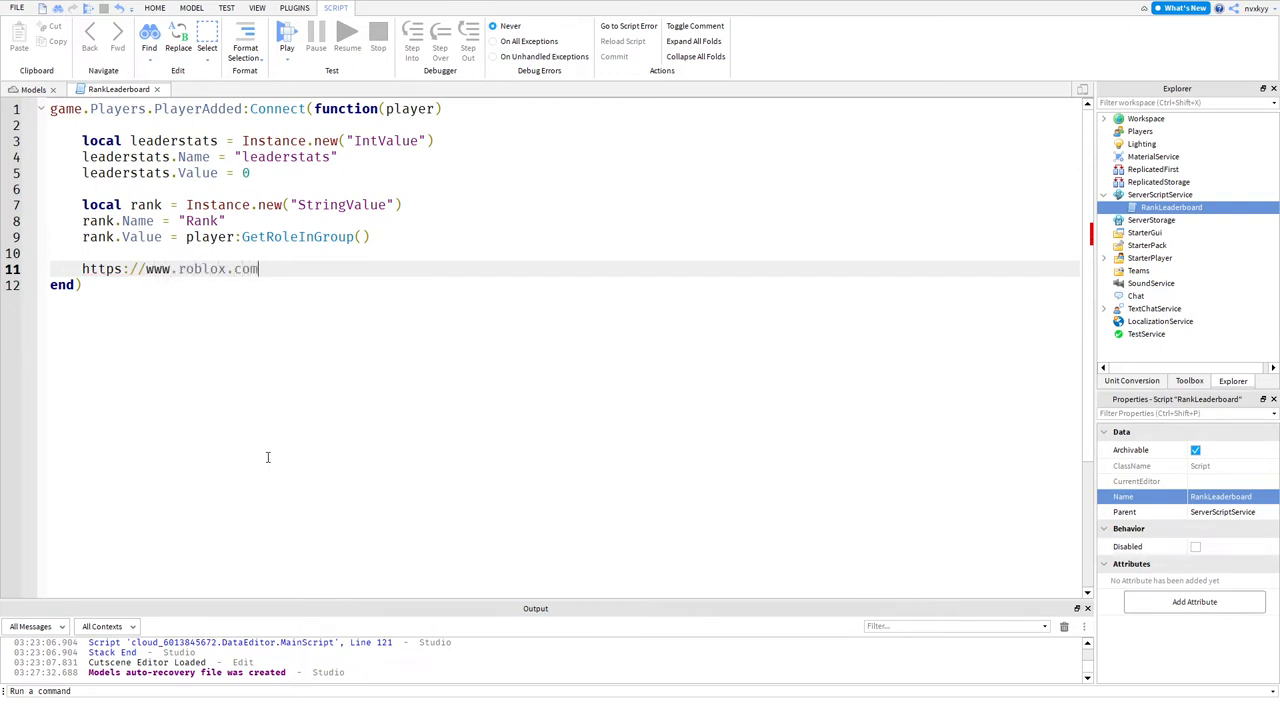
pyautogui.write('/groups')
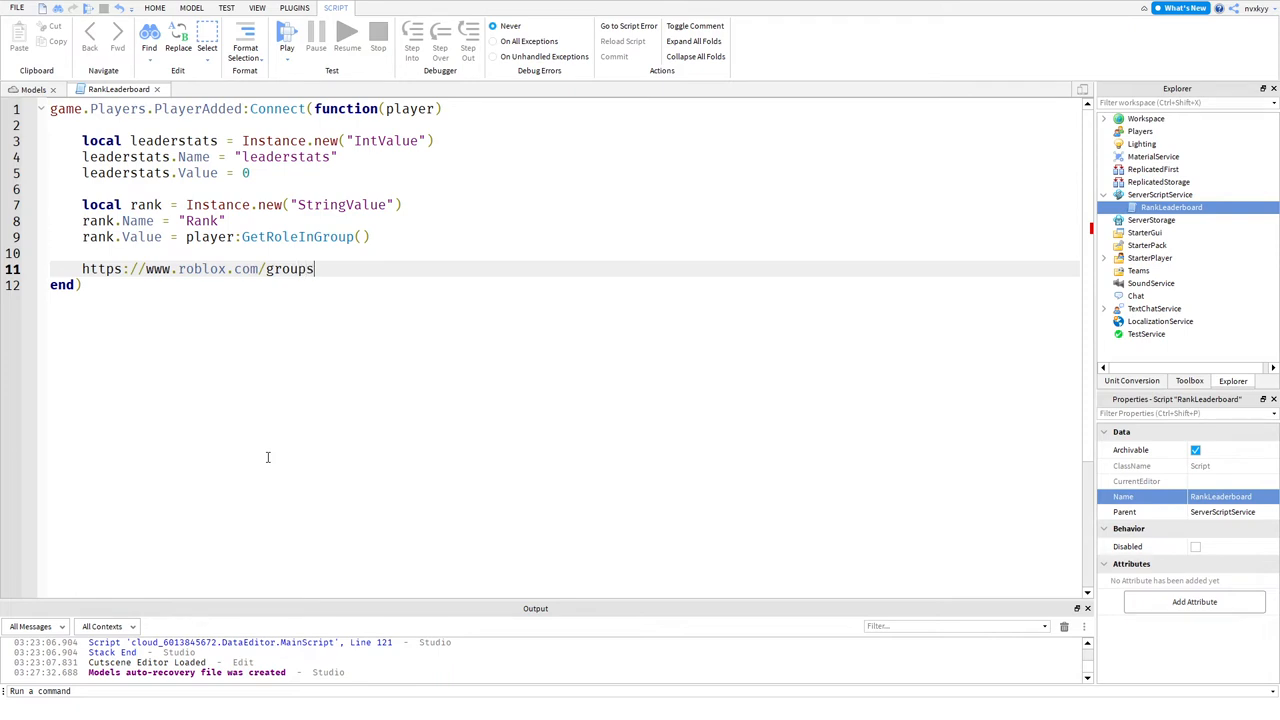
pyautogui.write('/1234')
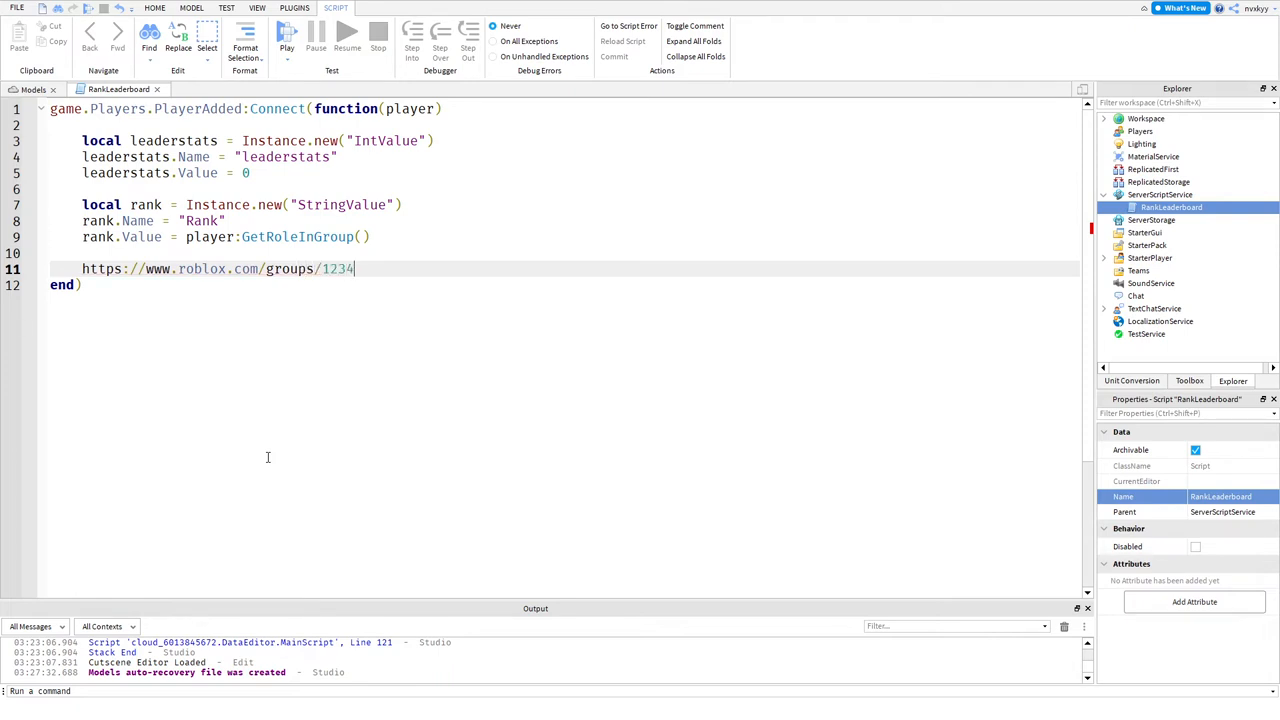
pyautogui.write('/')
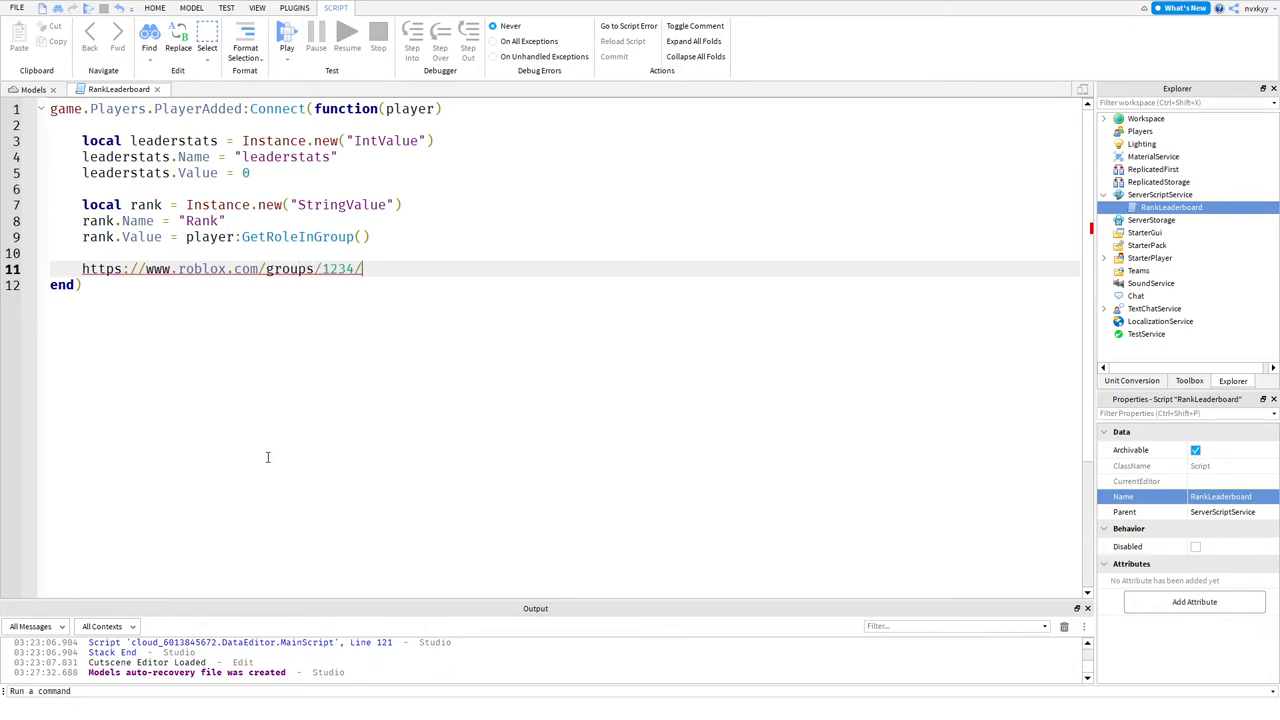
pyautogui.write('Group')
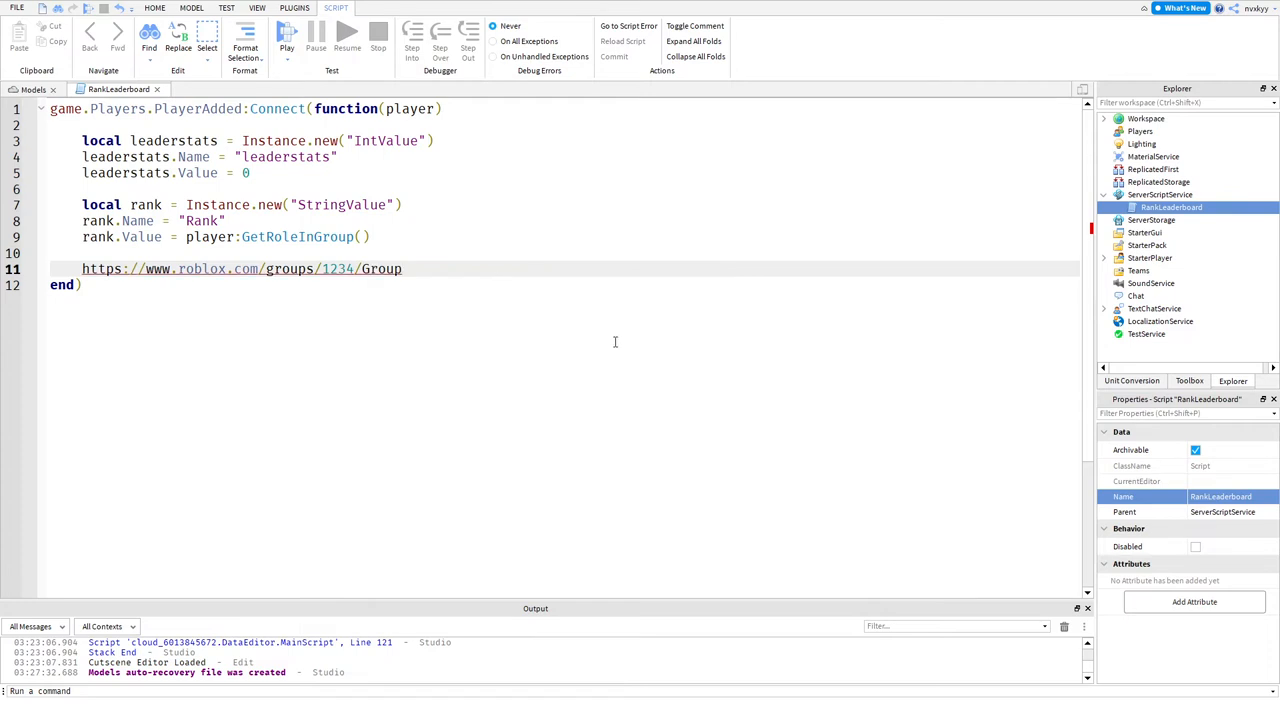
pyautogui.doubleClick(336, 268)
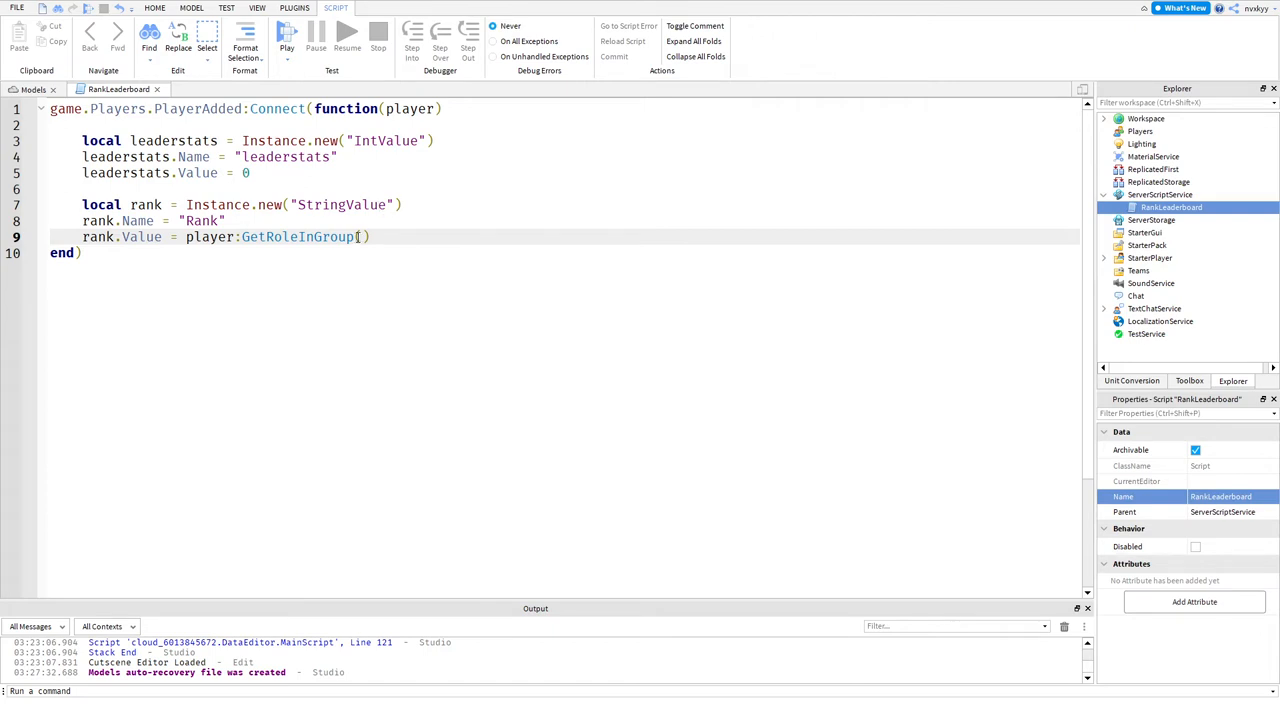
# Step: Pass group ID 5466575 to GetRoleInGroup with a '-- Change this to your group ID' comment
pyautogui.write('5466575')
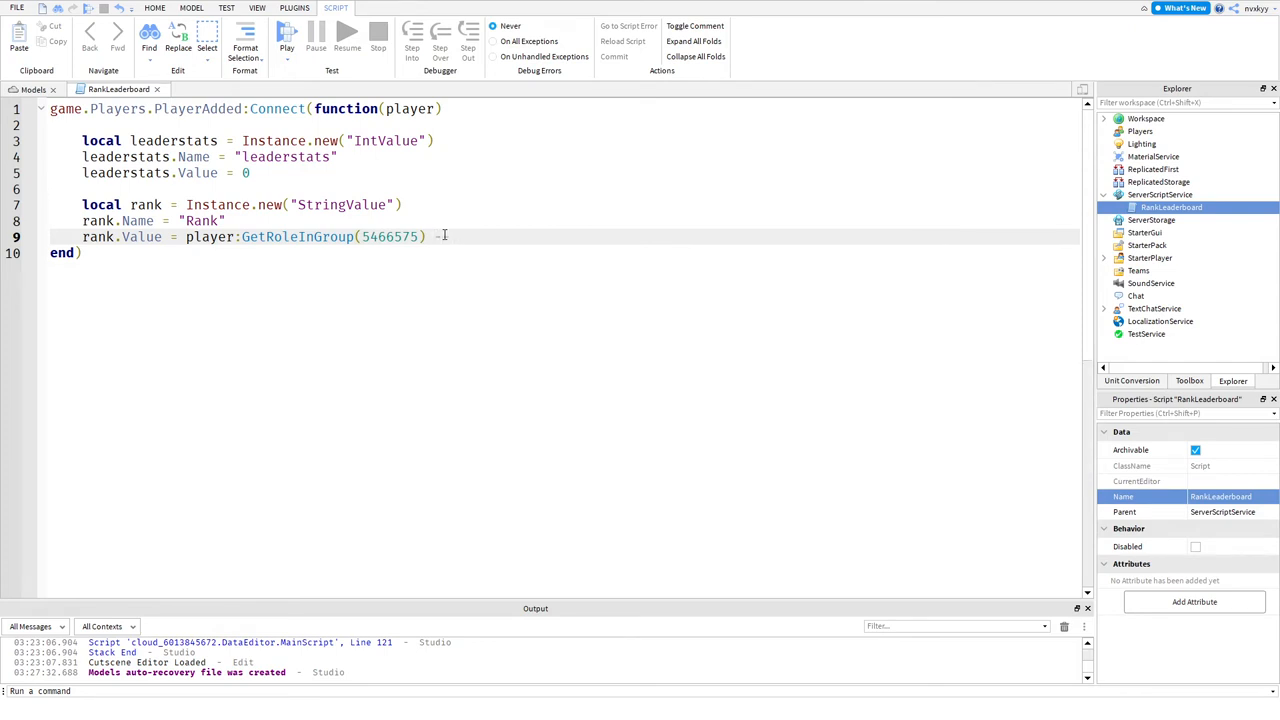
pyautogui.write('CHange this to n')
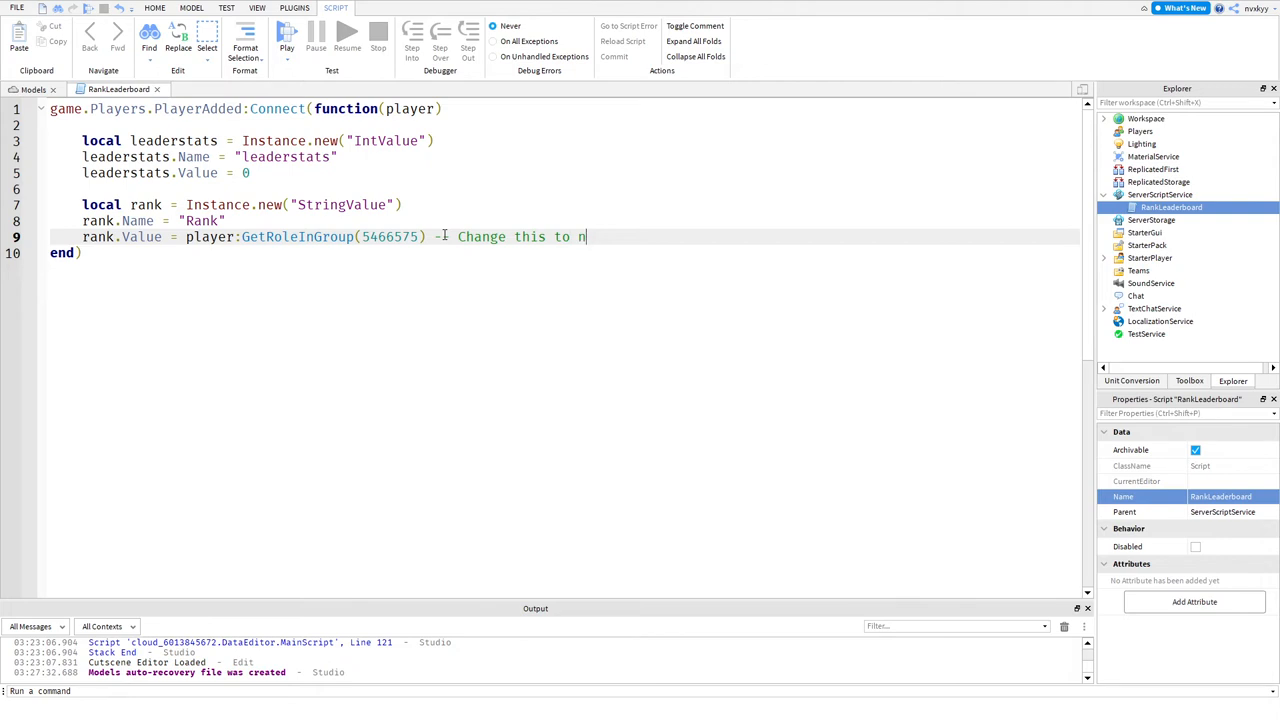
pyautogui.write('our group ID')
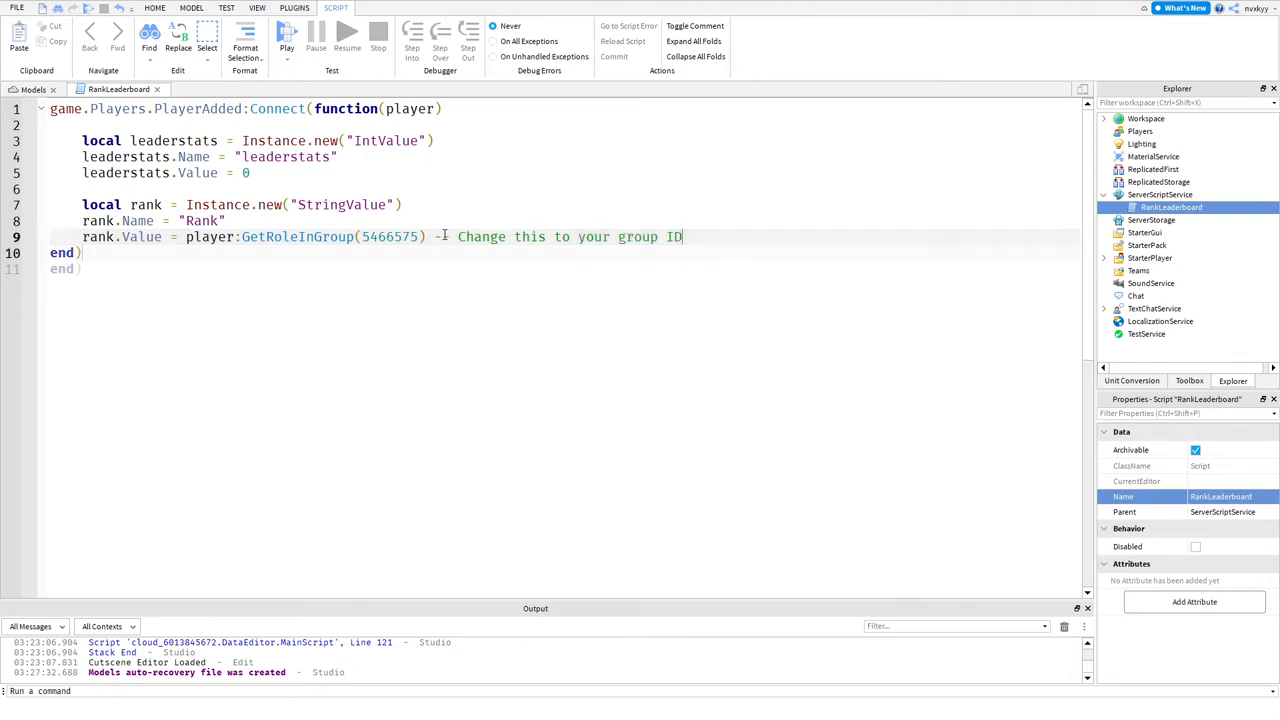
pyautogui.write('leaderstats.Parent =')
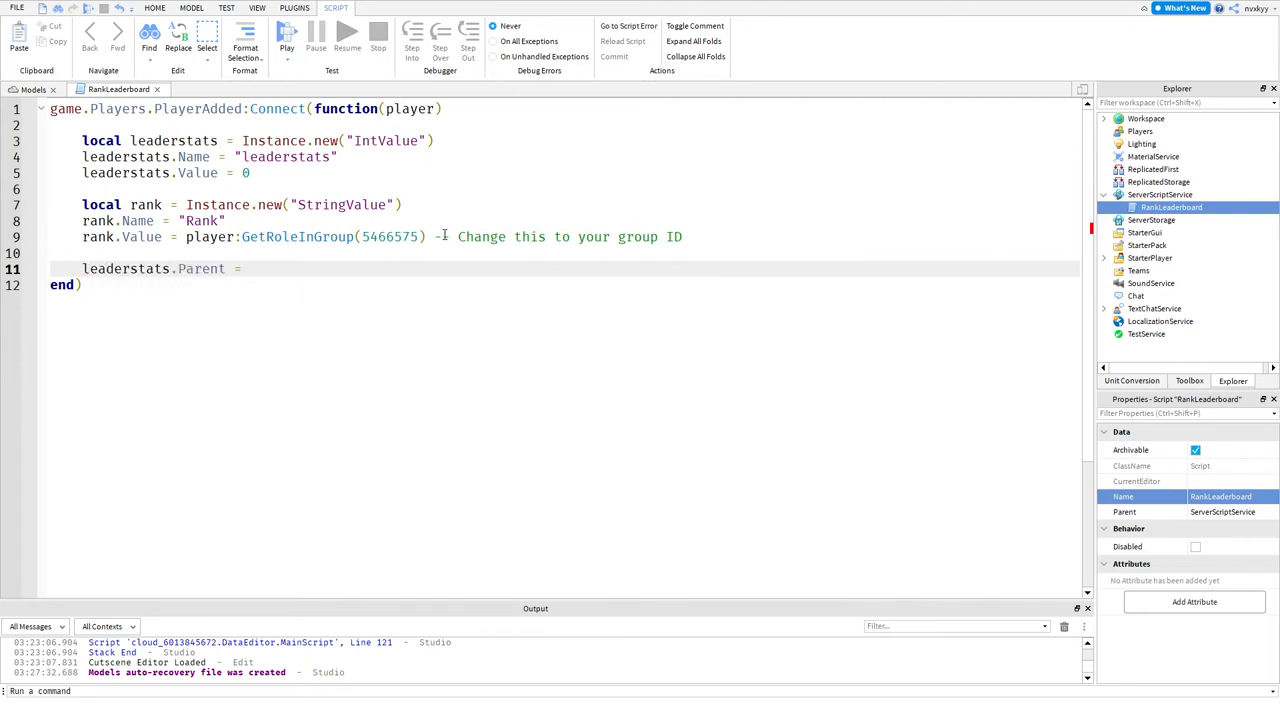
# Step: Set leaderstats.Parent = player and rank.Parent = leaderstats, finishing the script
pyautogui.write('player')
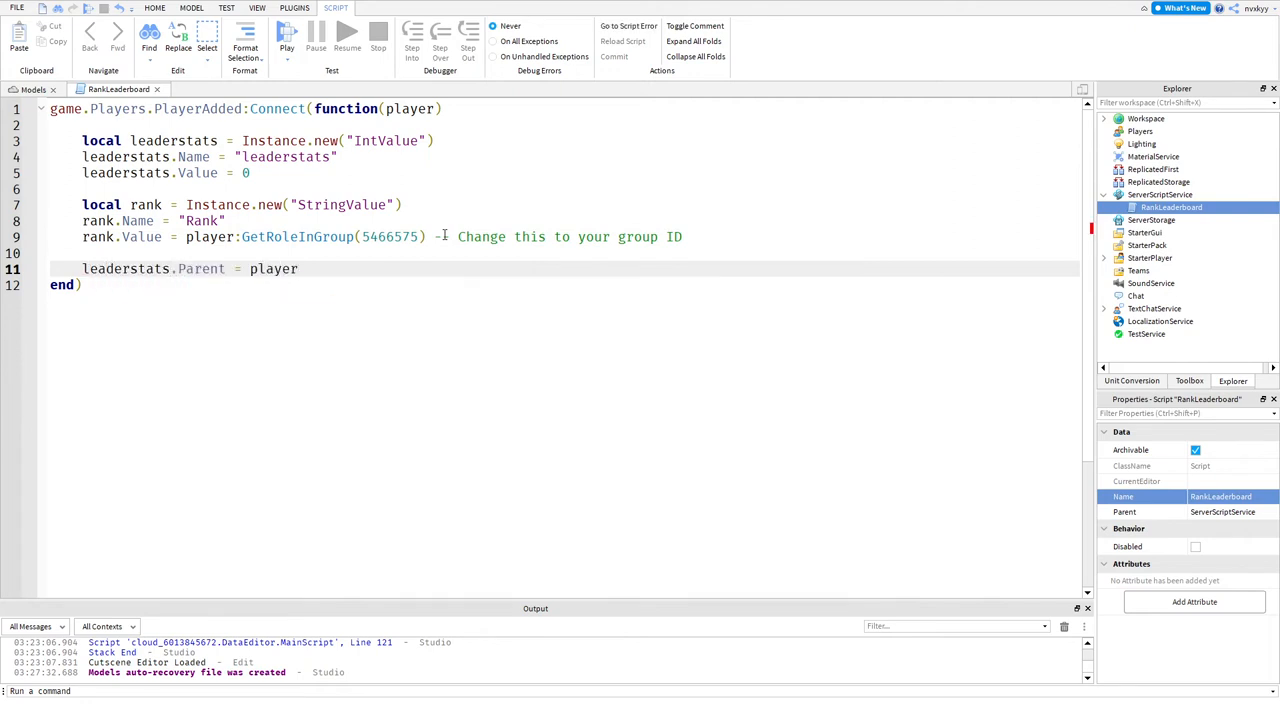
pyautogui.write('rank.Parent = leaderstats')
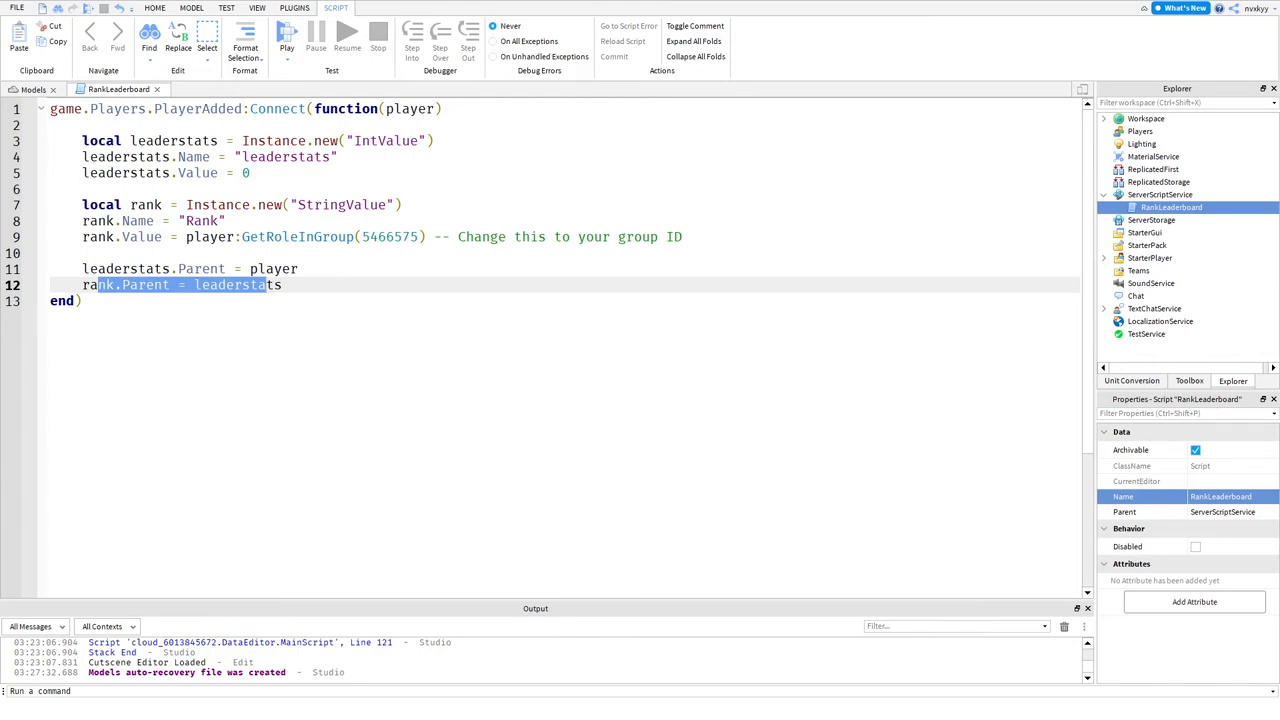
pyautogui.click(32, 88)
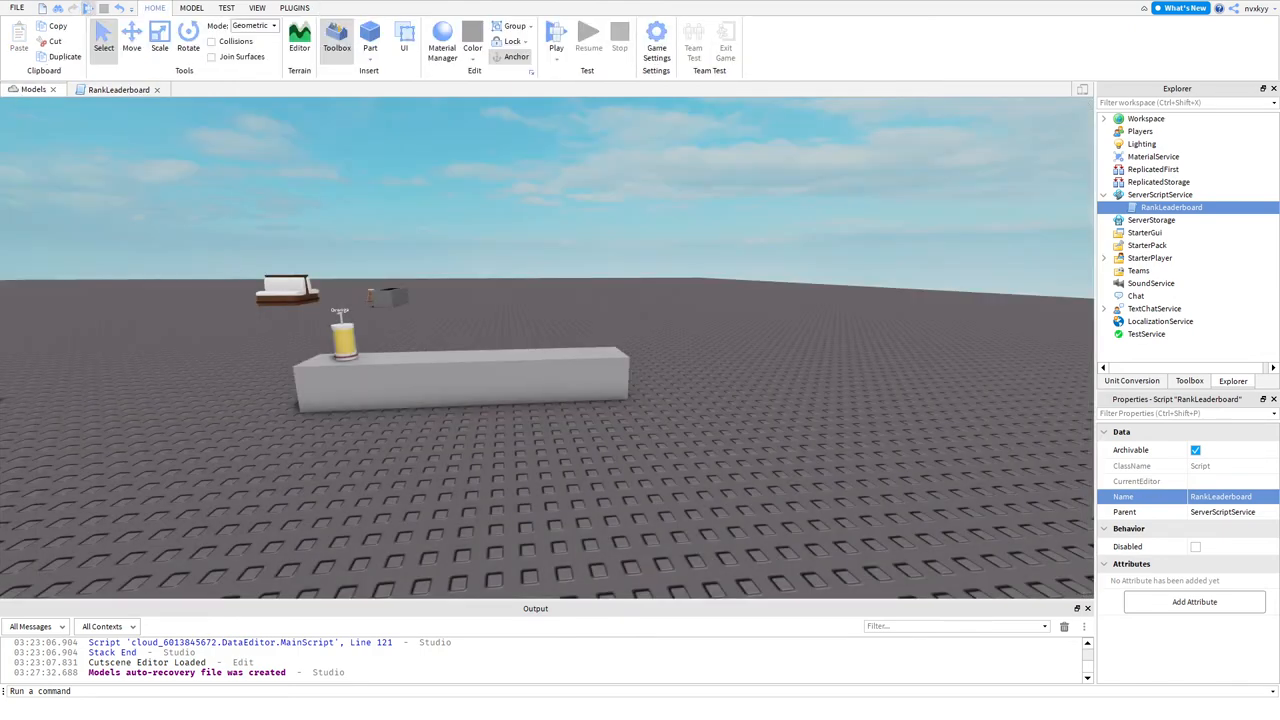
# Step: Run a play test and view Nicky's Rank entry on the in-game player list
pyautogui.click(556, 40)
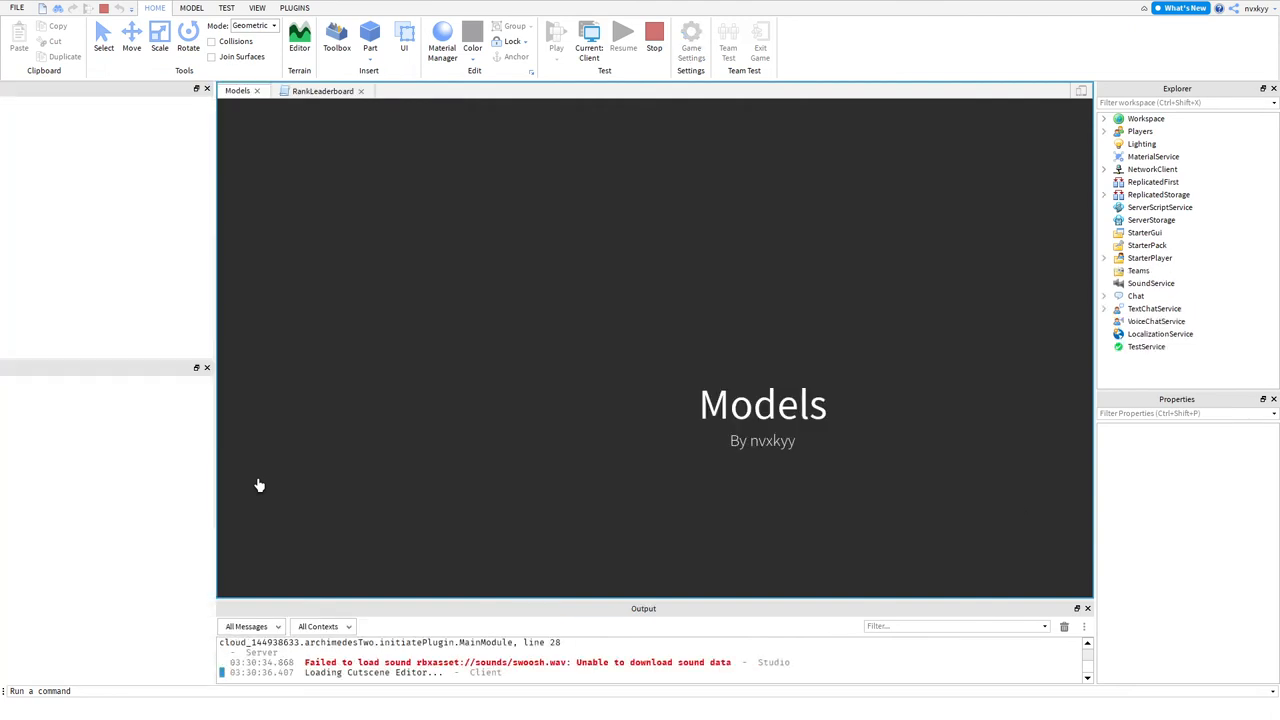
pyautogui.click(556, 40)
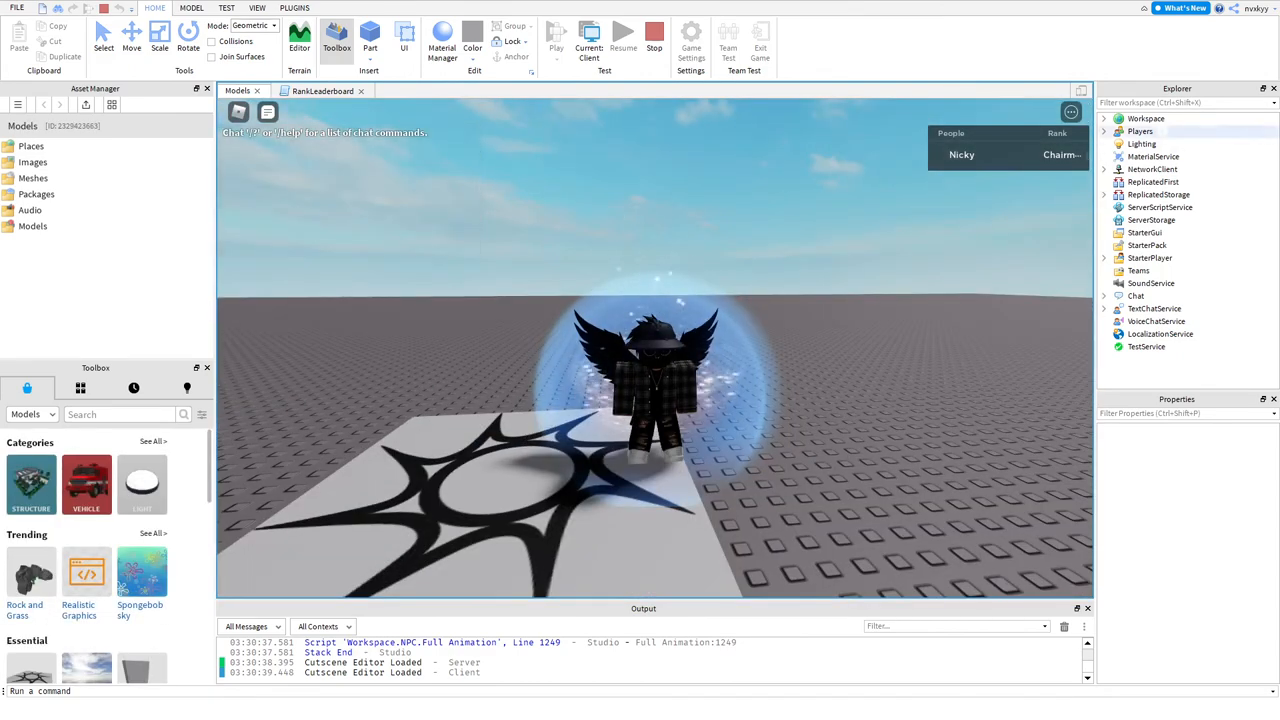
pyautogui.click(960, 154)
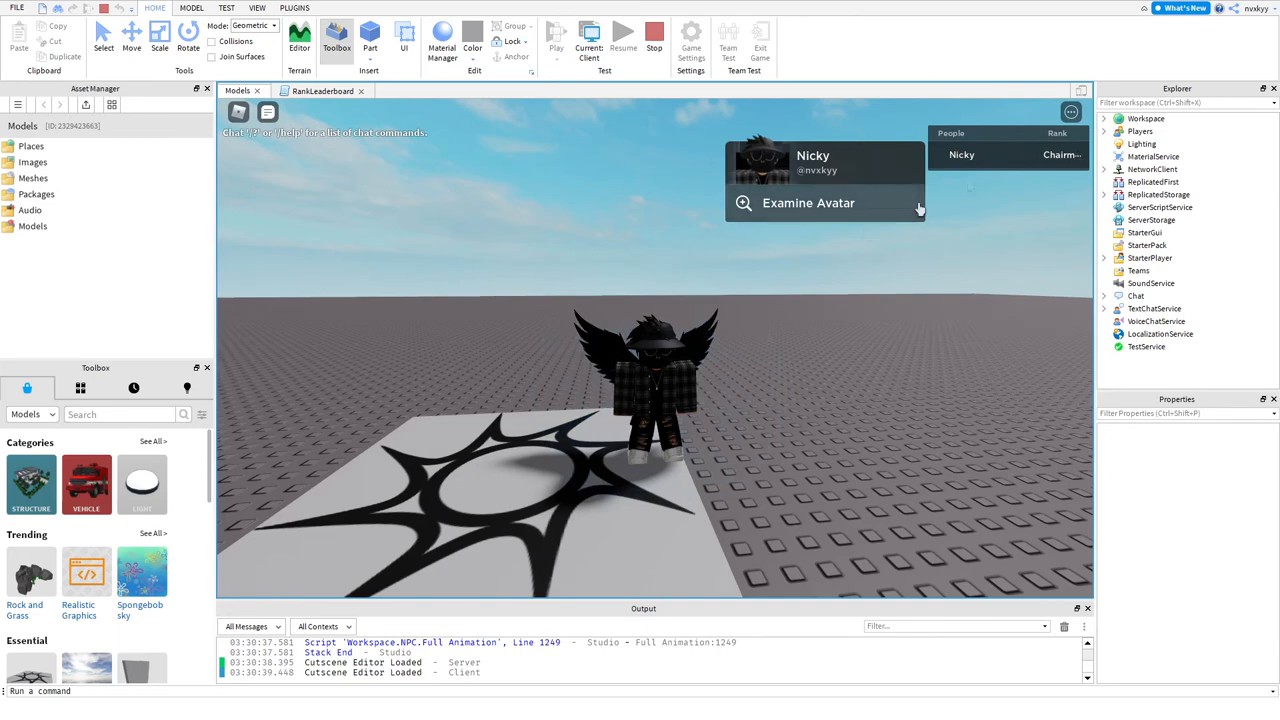